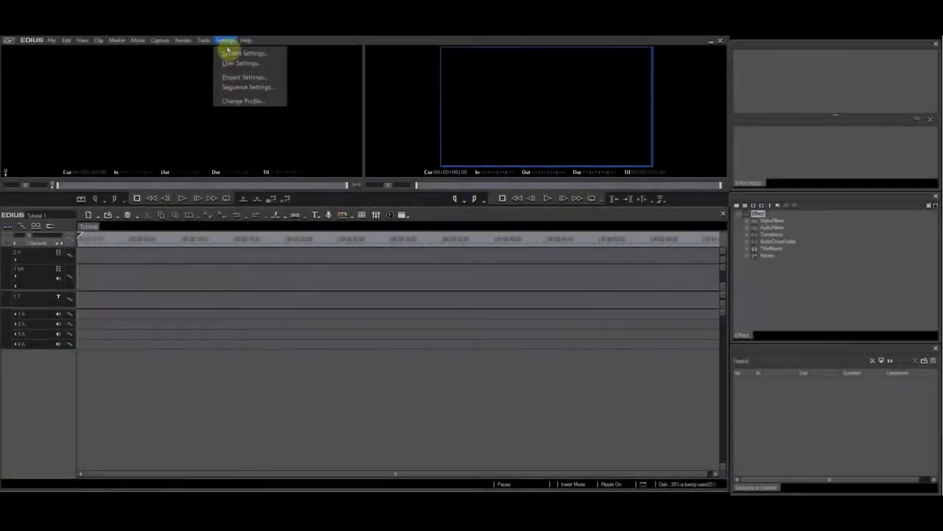
Step: From System Settings, select VideoFilters and expand it to list blur, mosaic, sharpen and others
left_click(233, 40)
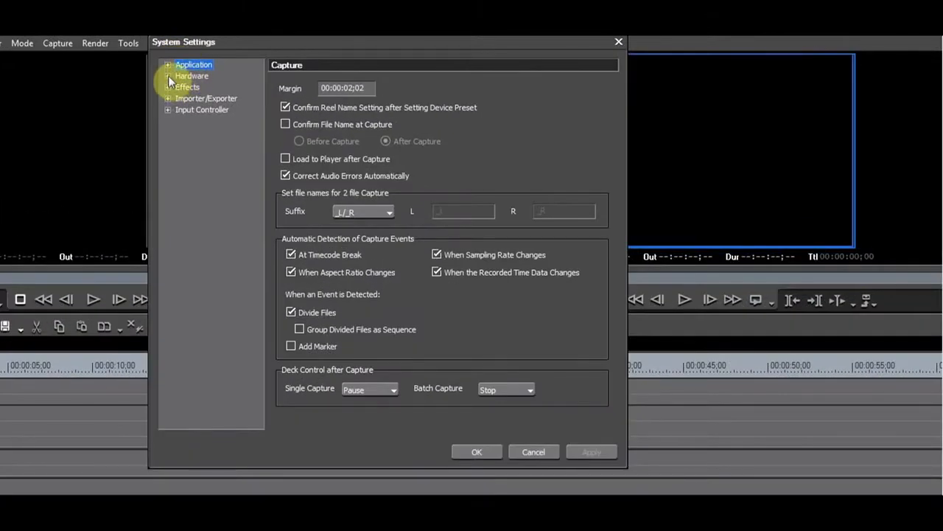
left_click(198, 132)
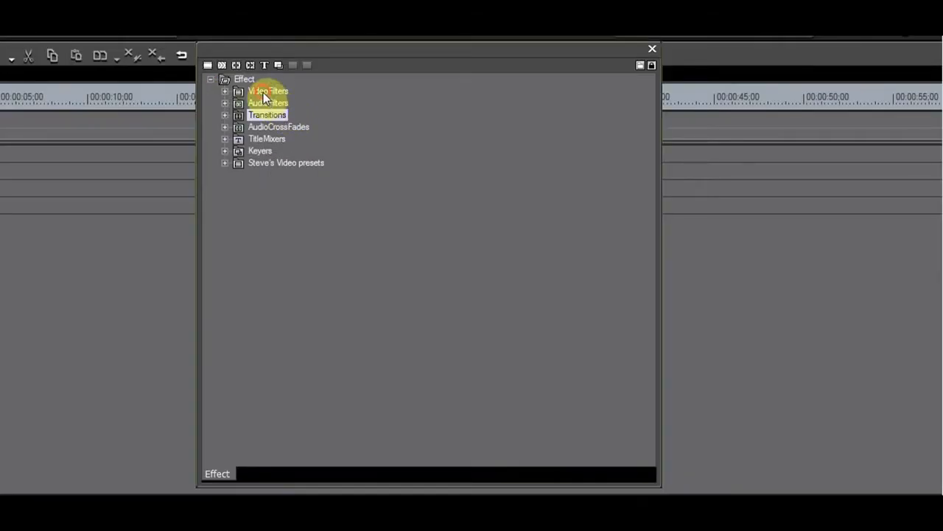
left_click(266, 90)
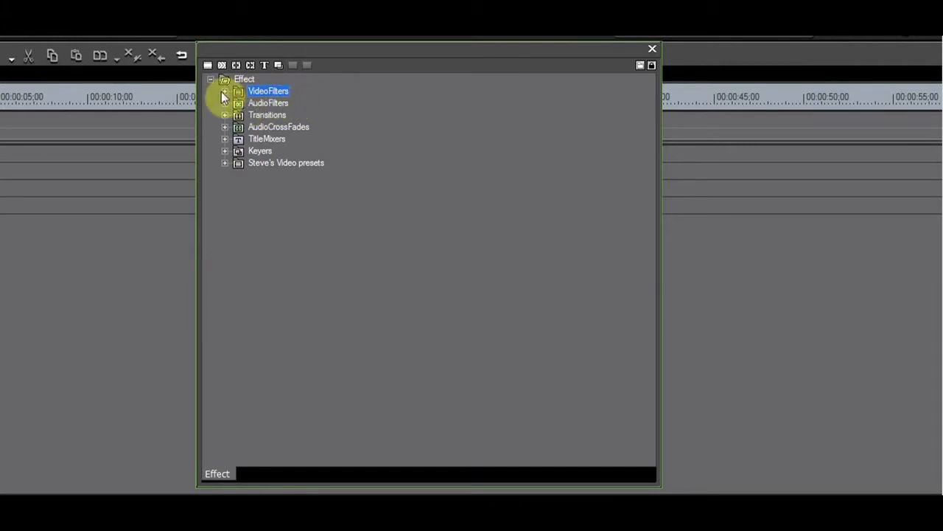
left_click(225, 90)
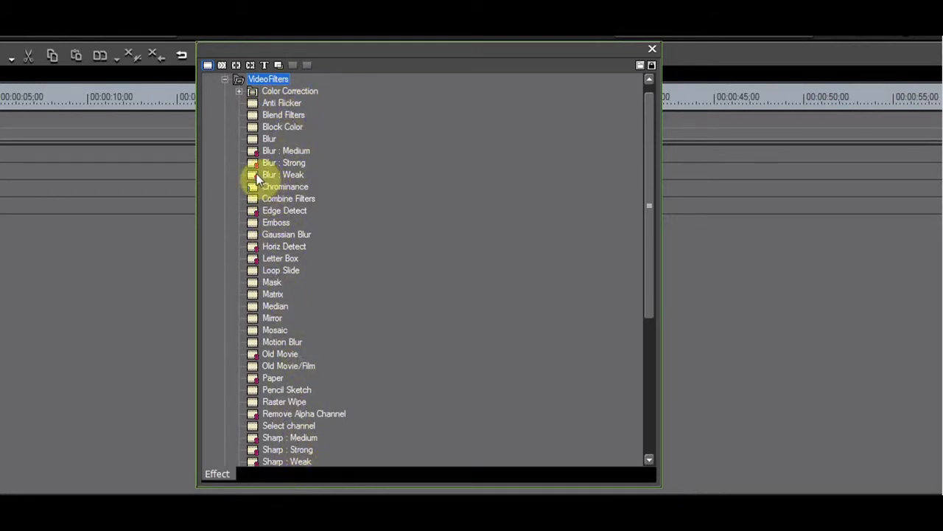
mouse_move(260, 176)
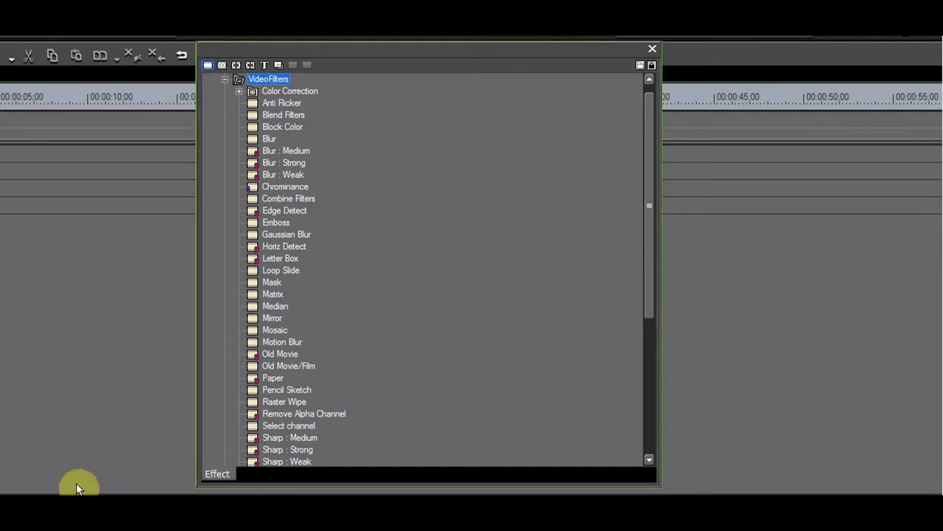
mouse_move(794, 492)
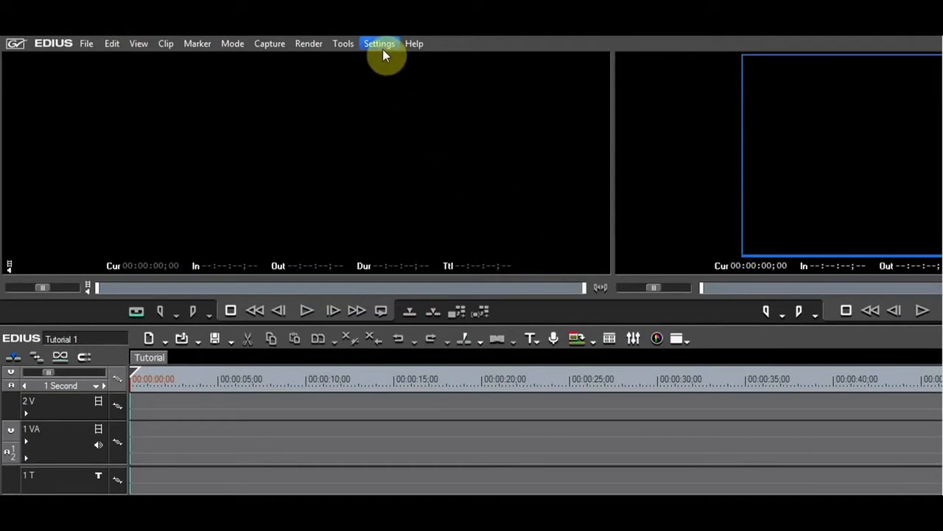
Step: Create a new profile named Steve in System Settings and switch to it
left_click(378, 43)
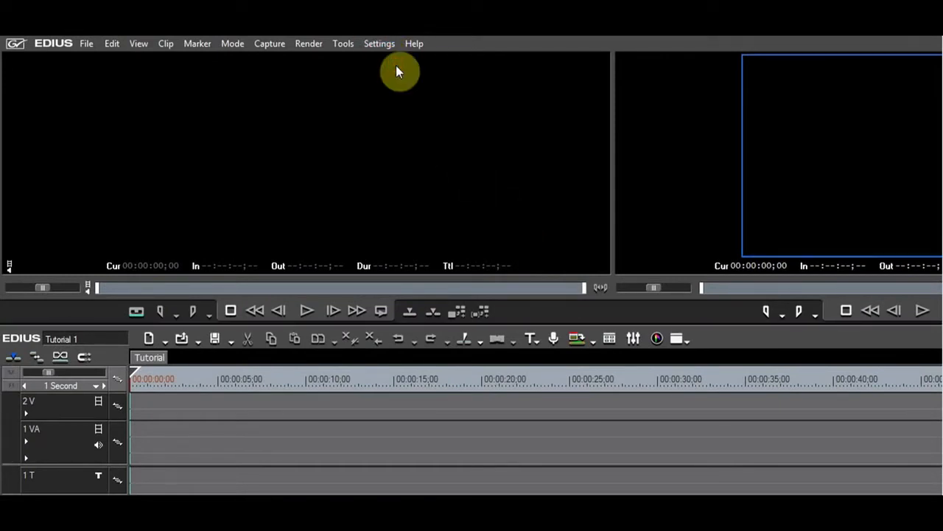
left_click(379, 44)
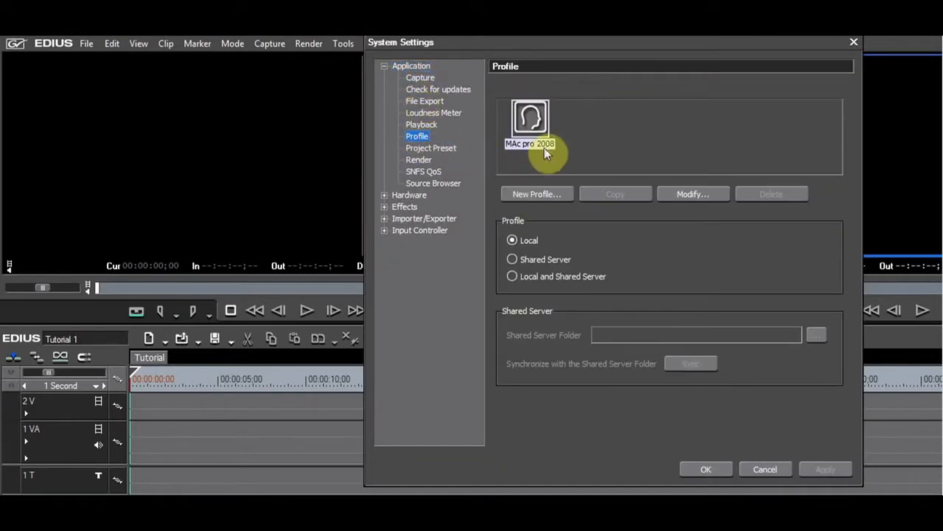
mouse_move(560, 210)
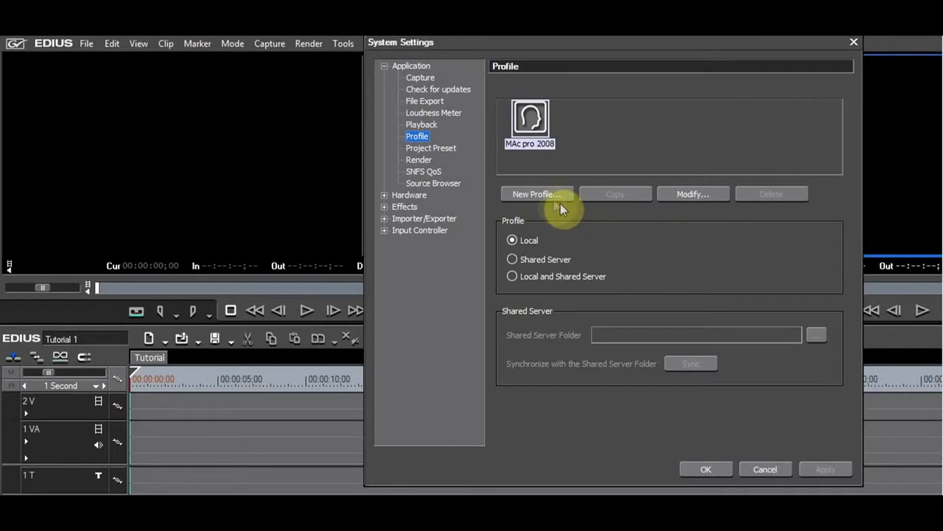
left_click(536, 193)
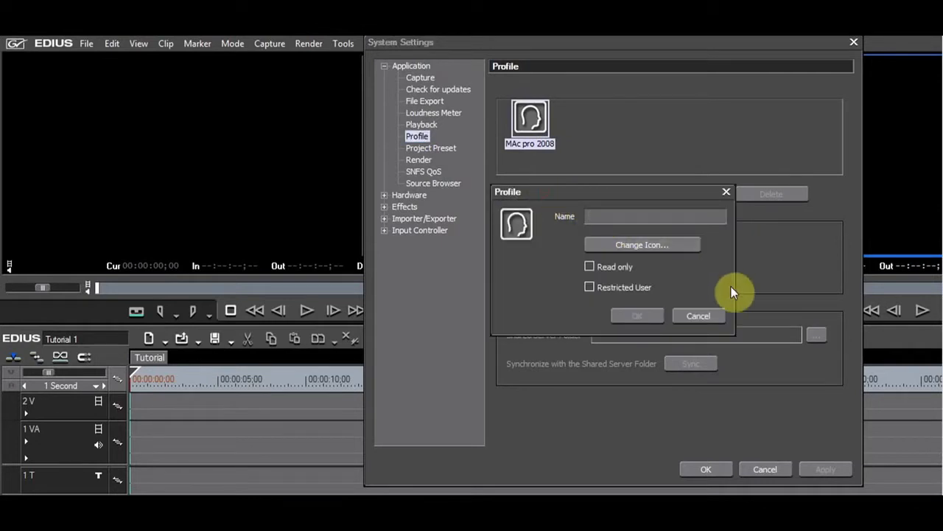
type("Steve")
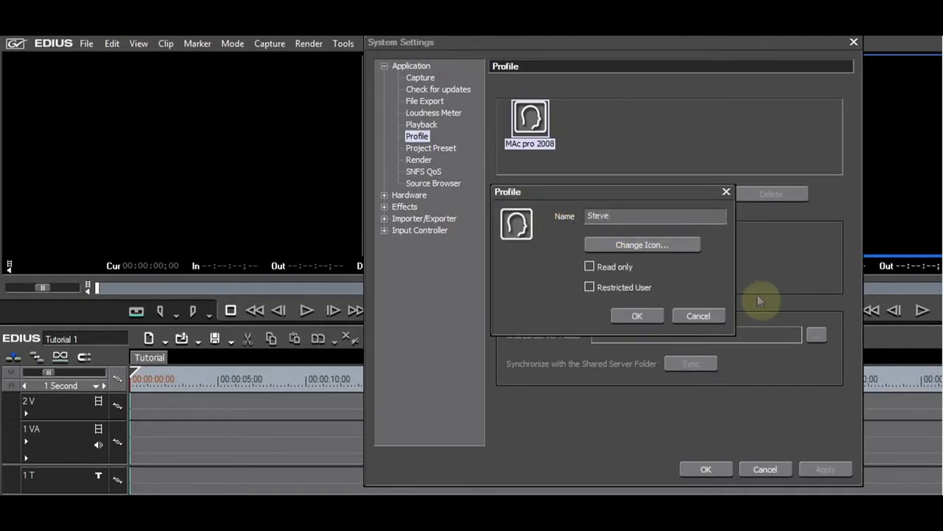
left_click(638, 315)
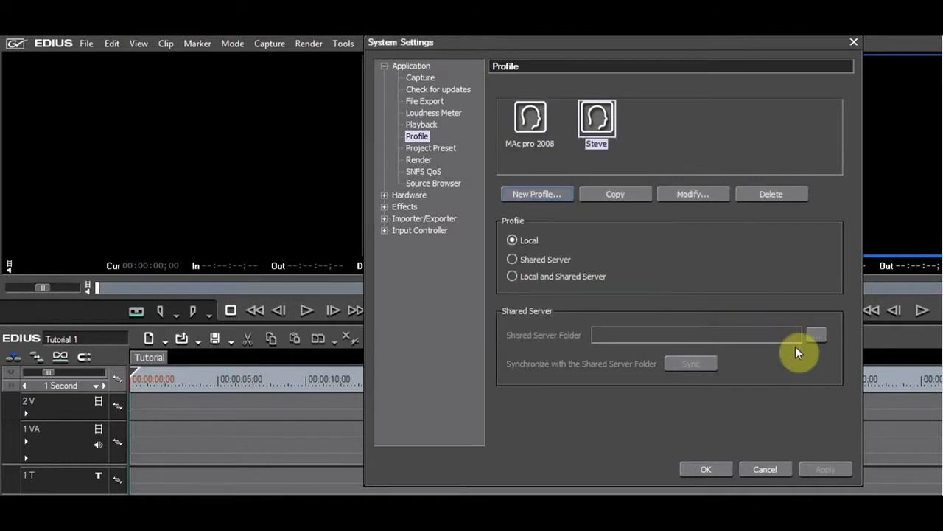
left_click(704, 468)
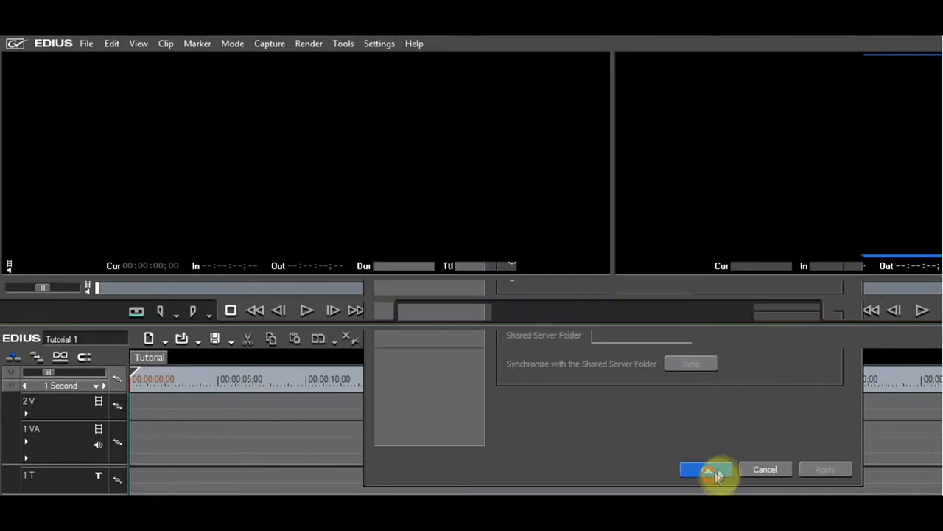
left_click(698, 468)
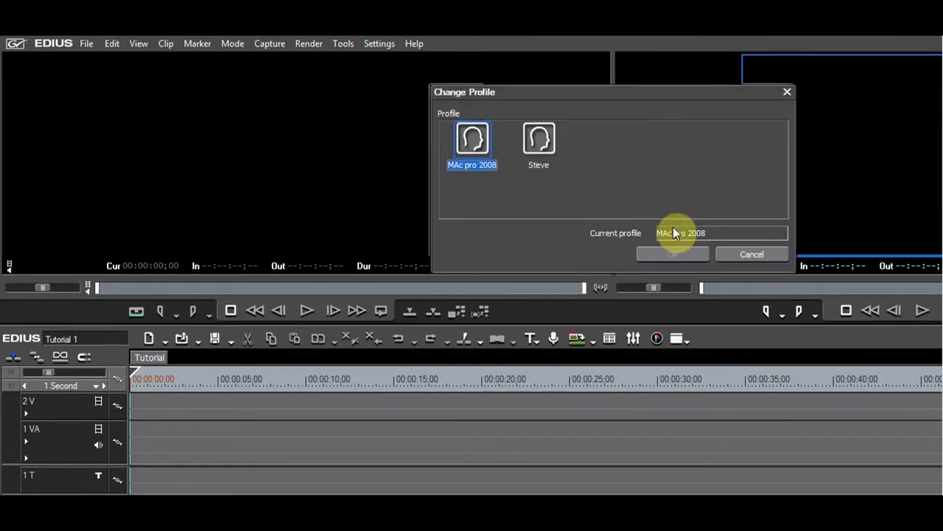
left_click(673, 253)
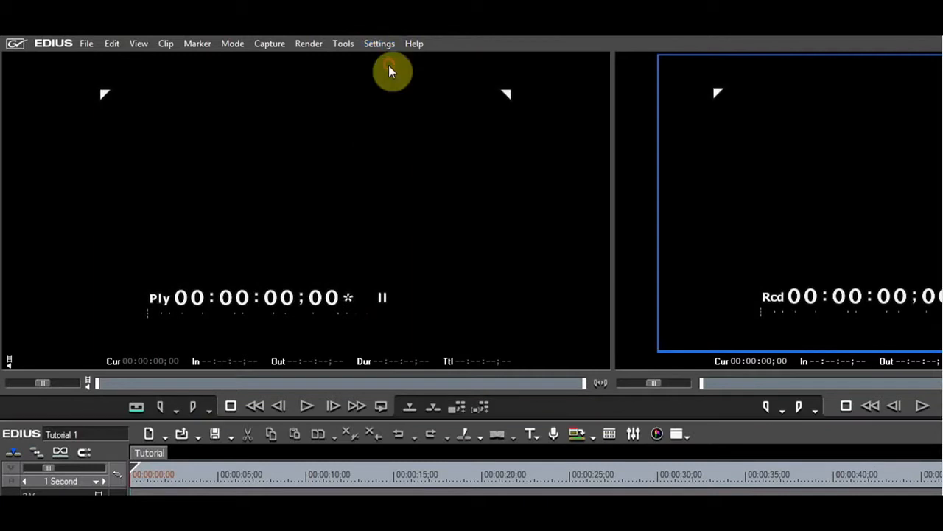
Step: Modify the MAc pro 2008 profile, renaming it to Base
left_click(379, 44)
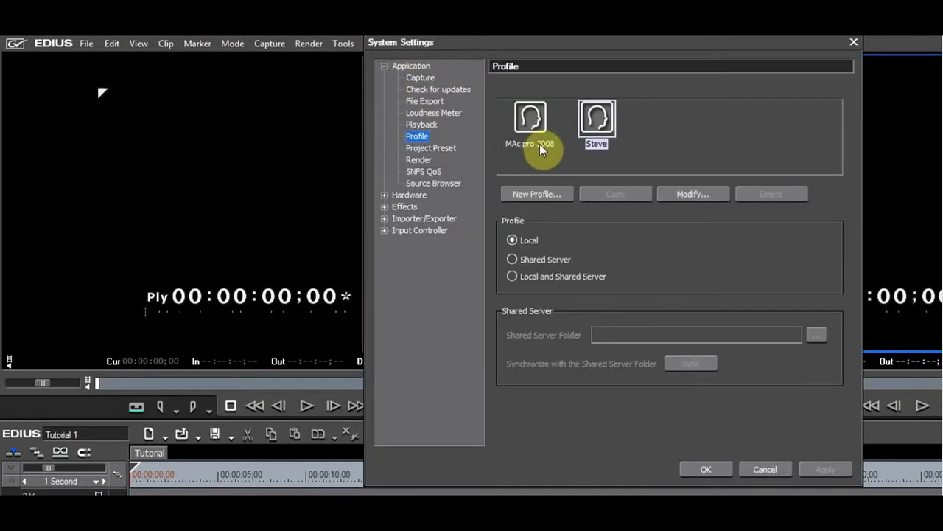
left_click(530, 118)
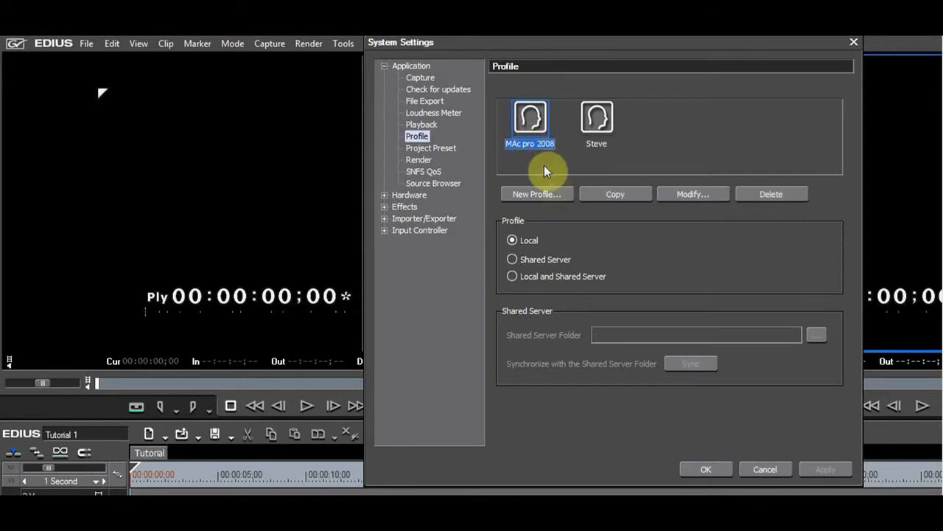
left_click(692, 193)
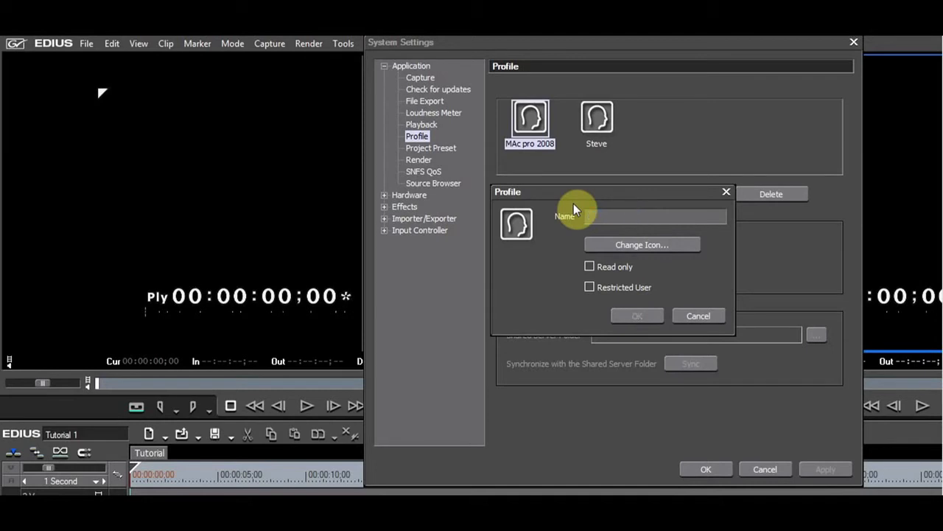
type("Base")
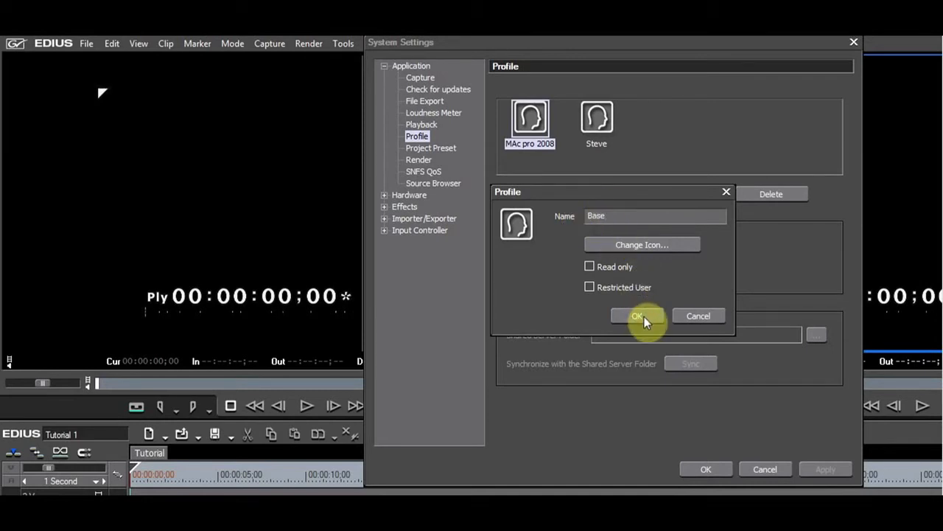
left_click(636, 316)
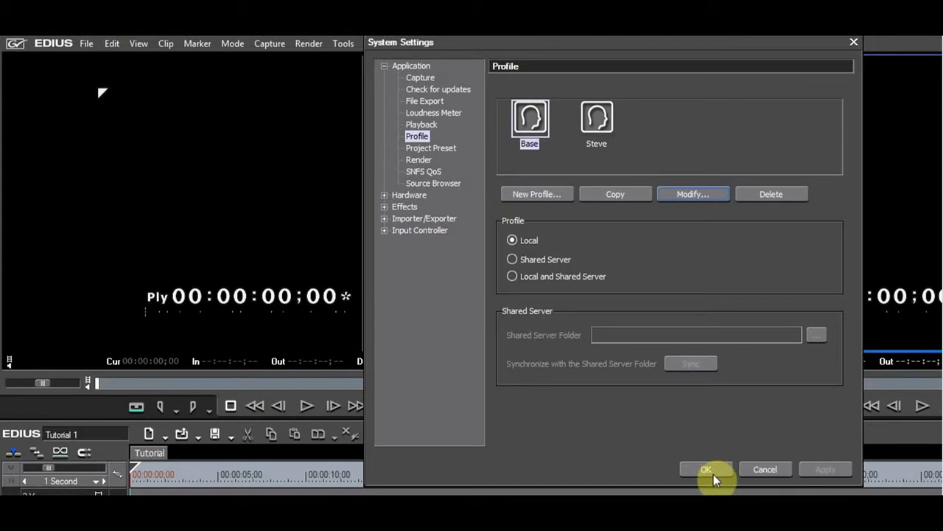
left_click(707, 469)
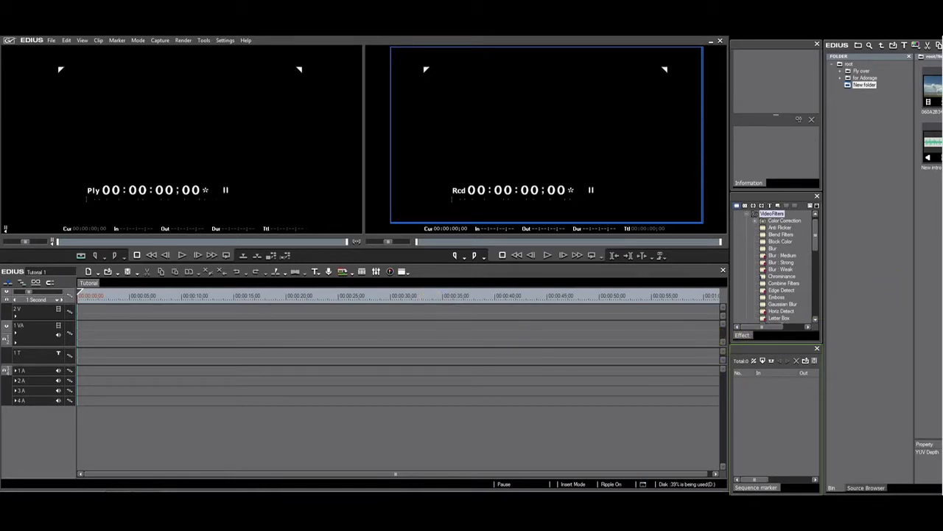
mouse_move(827, 213)
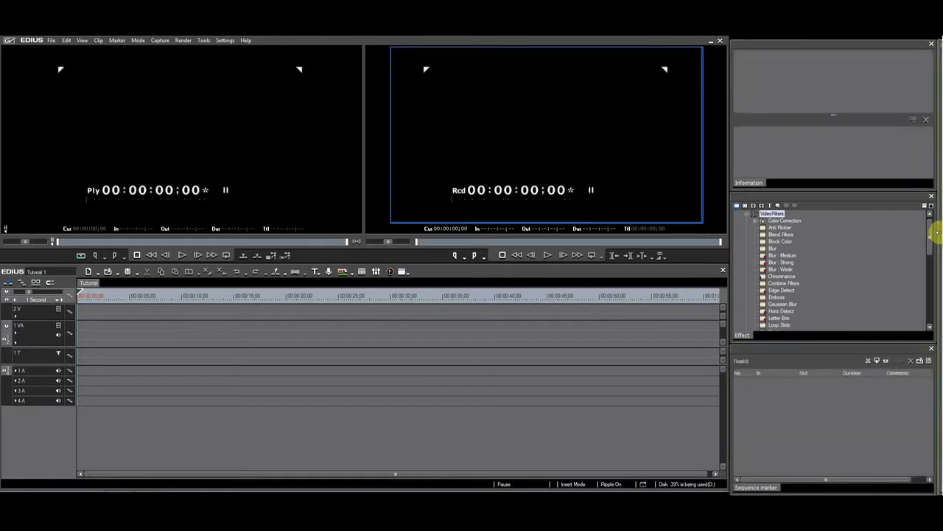
mouse_move(857, 269)
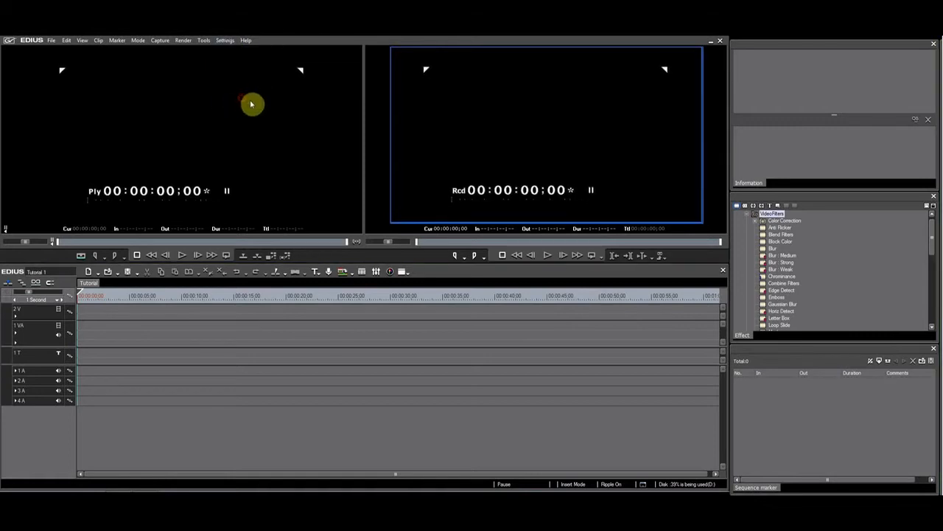
Step: Switch to the Base profile and reset the effects palette to its defaults
left_click(224, 40)
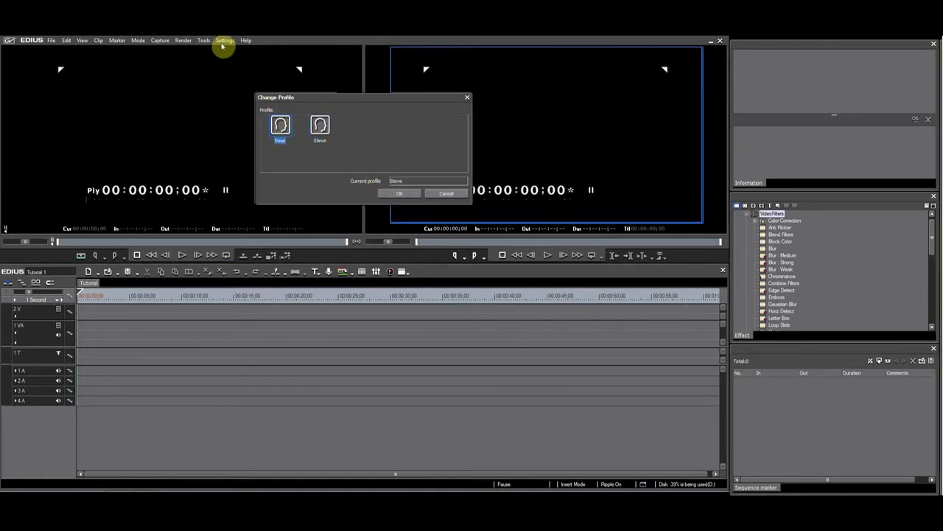
left_click(281, 126)
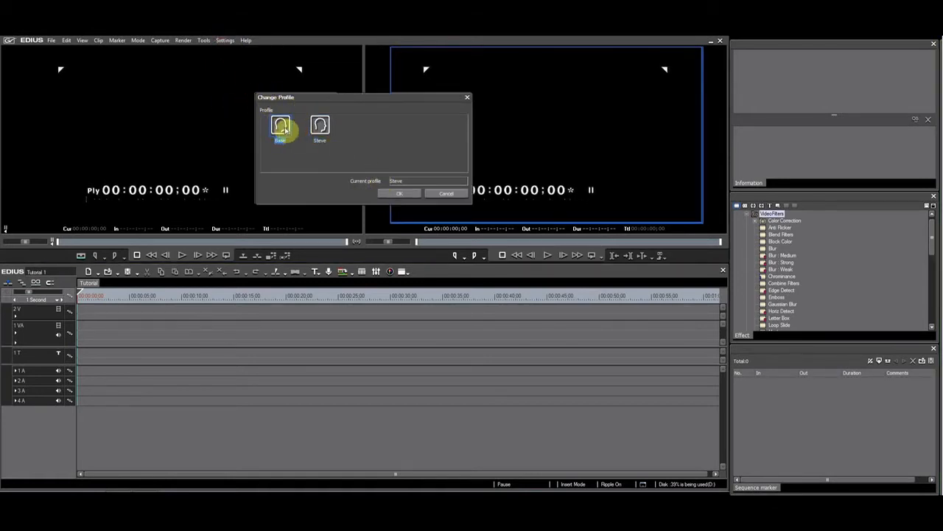
left_click(399, 194)
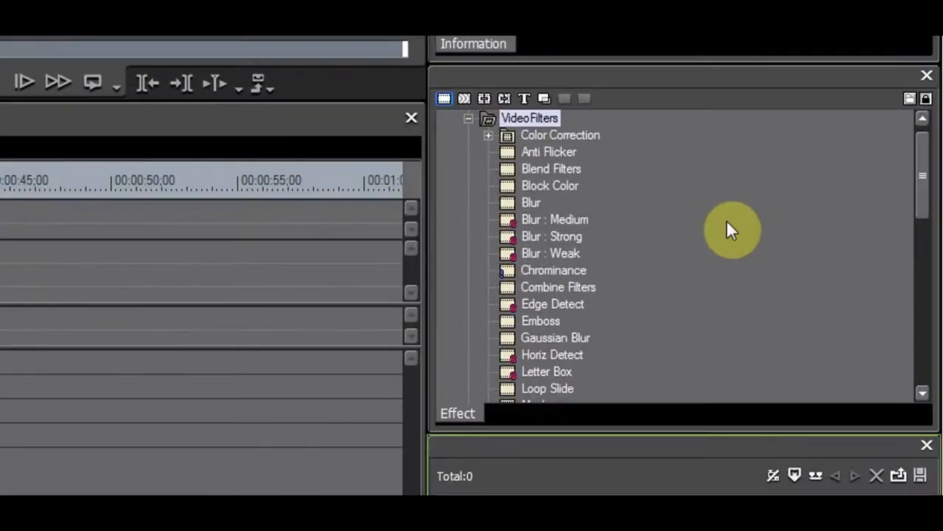
right_click(554, 218)
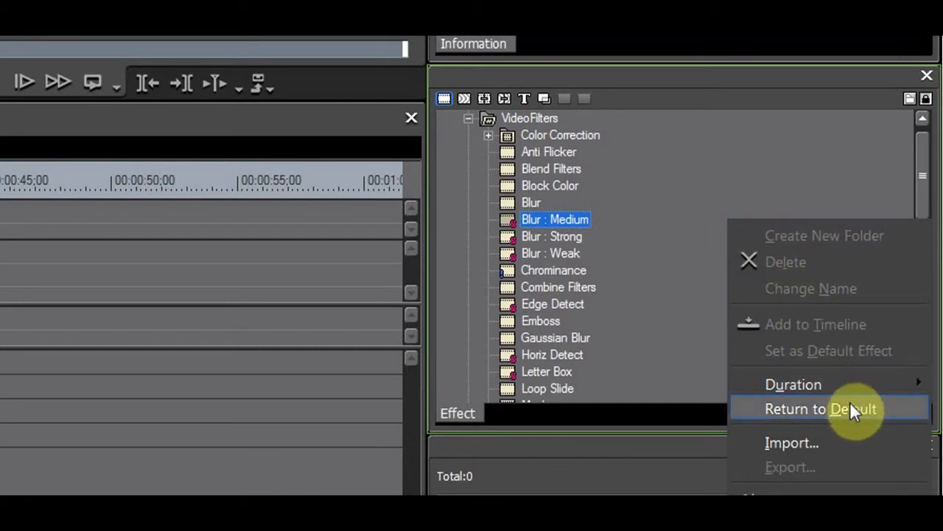
left_click(828, 409)
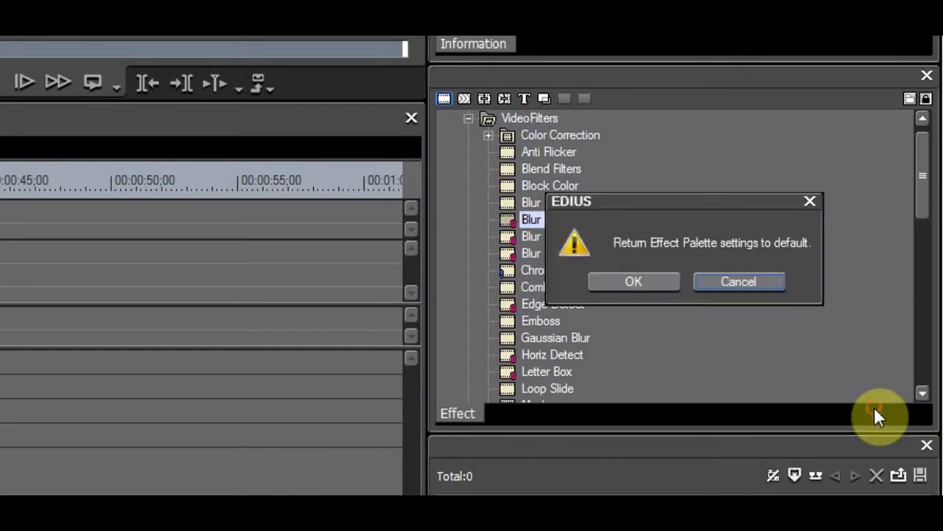
left_click(634, 280)
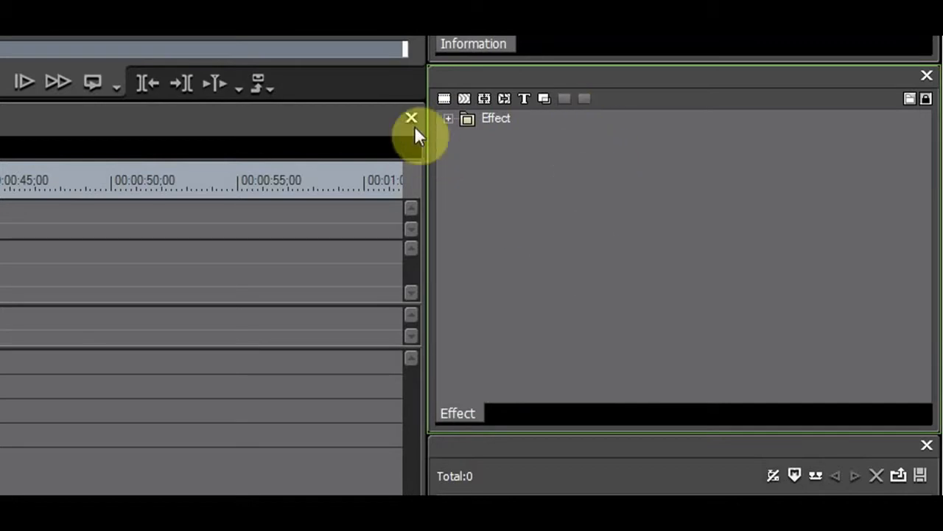
Step: Expand Effect and VideoFilters, then pick the Base profile from the profile chooser
left_click(448, 118)
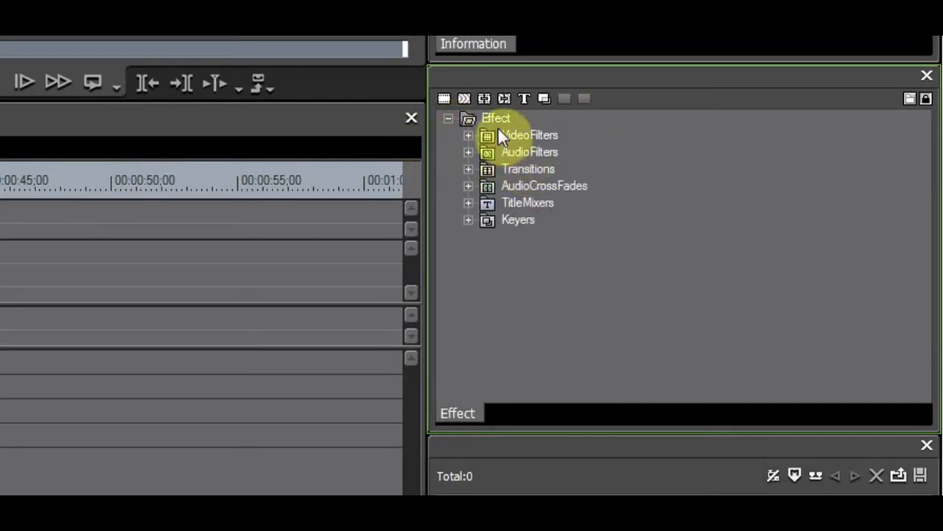
left_click(468, 135)
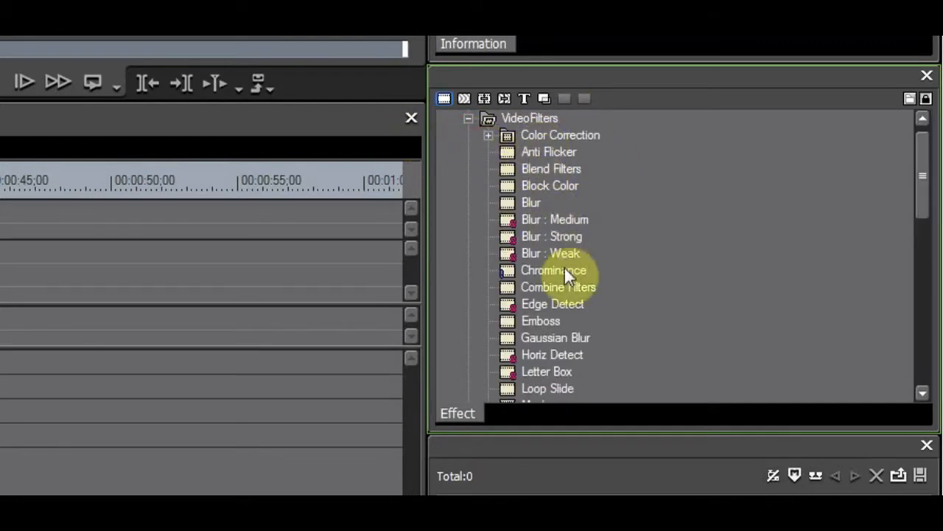
mouse_move(593, 395)
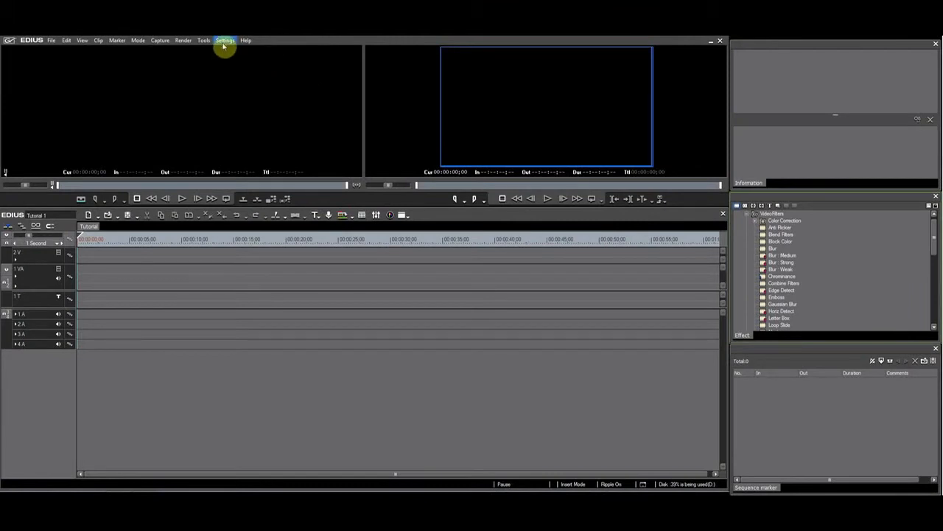
left_click(225, 39)
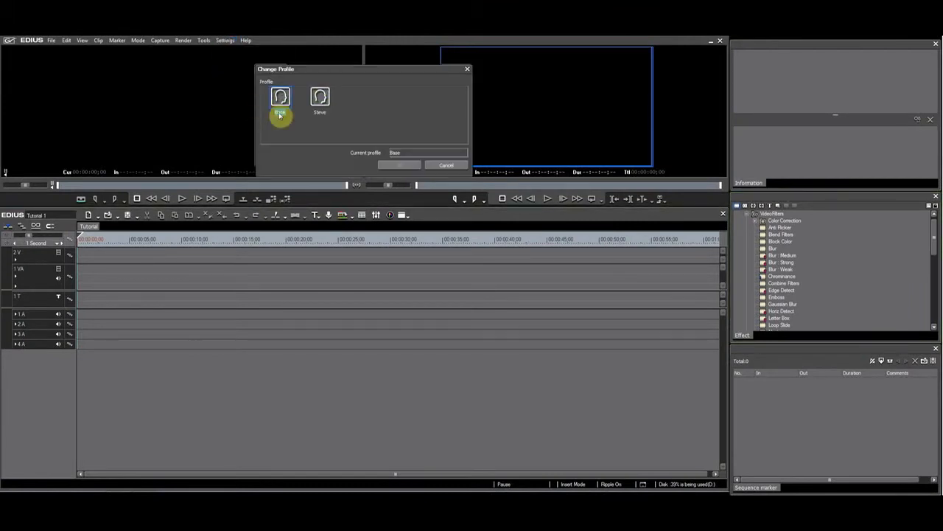
left_click(399, 164)
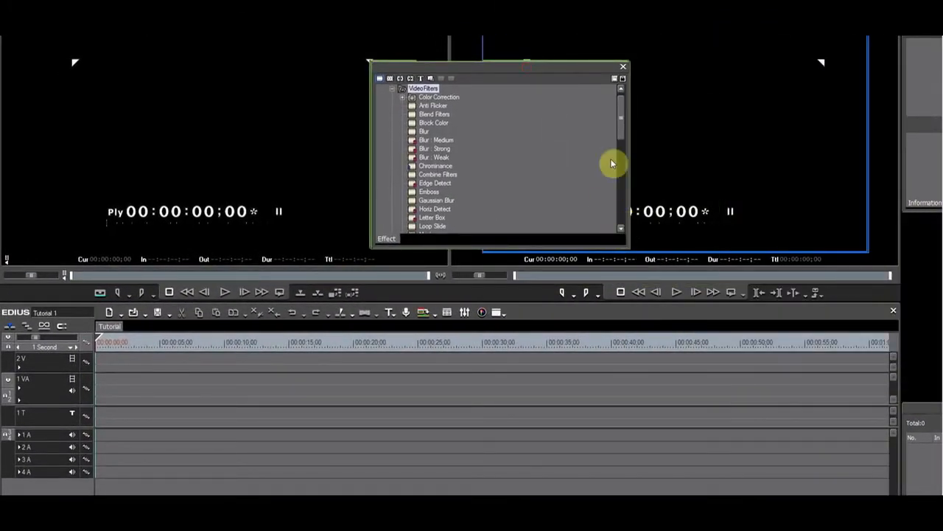
mouse_move(630, 252)
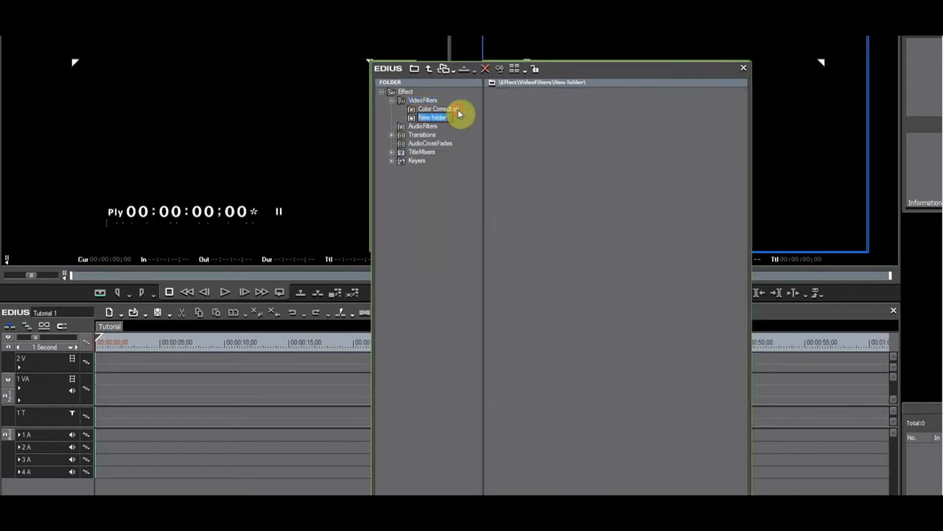
mouse_move(567, 231)
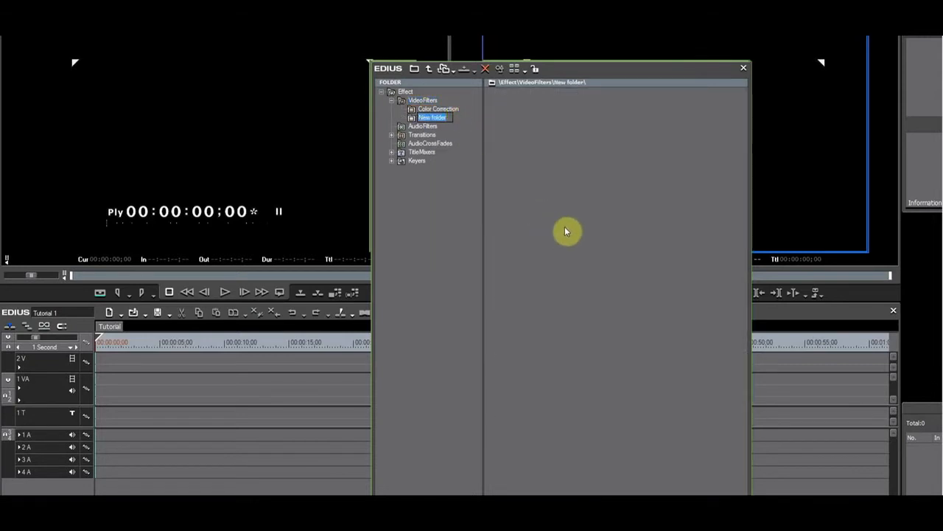
Step: Name the new VideoFilters subfolder EDIUS native
type("EDIUS native")
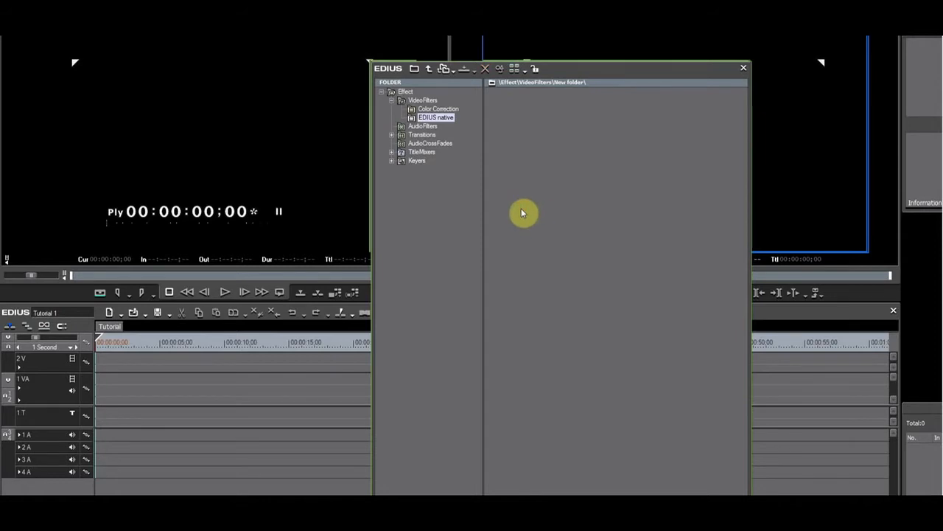
Step: Return to tree view and select VideoFilters, Color Correction and EDIUS native in turn
left_click(424, 100)
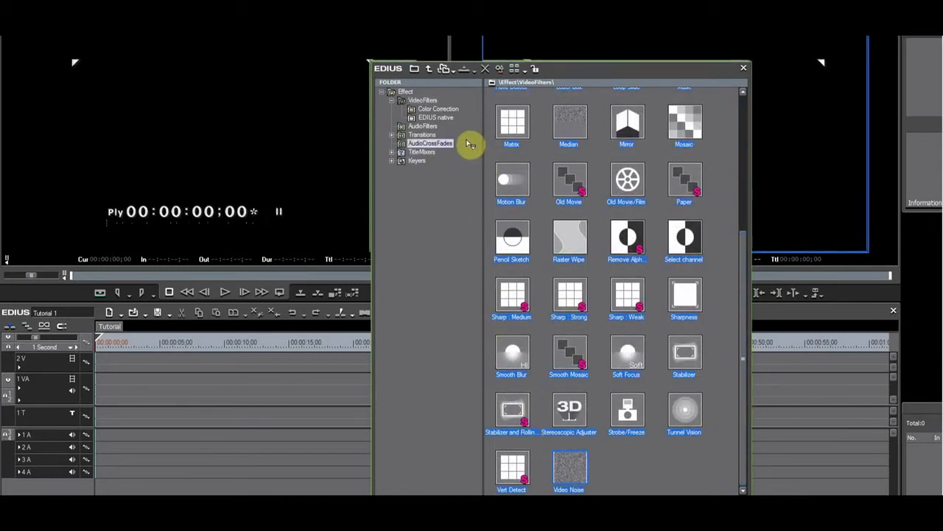
left_click(429, 118)
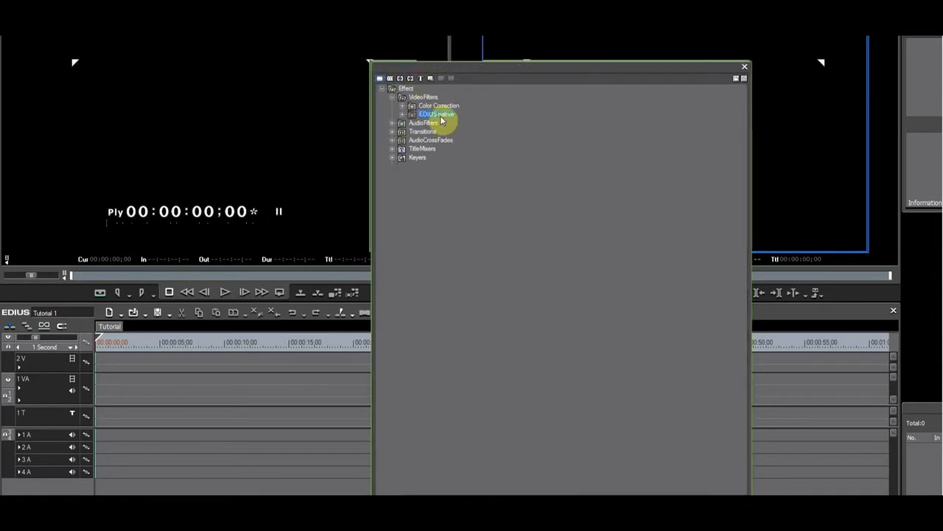
left_click(423, 96)
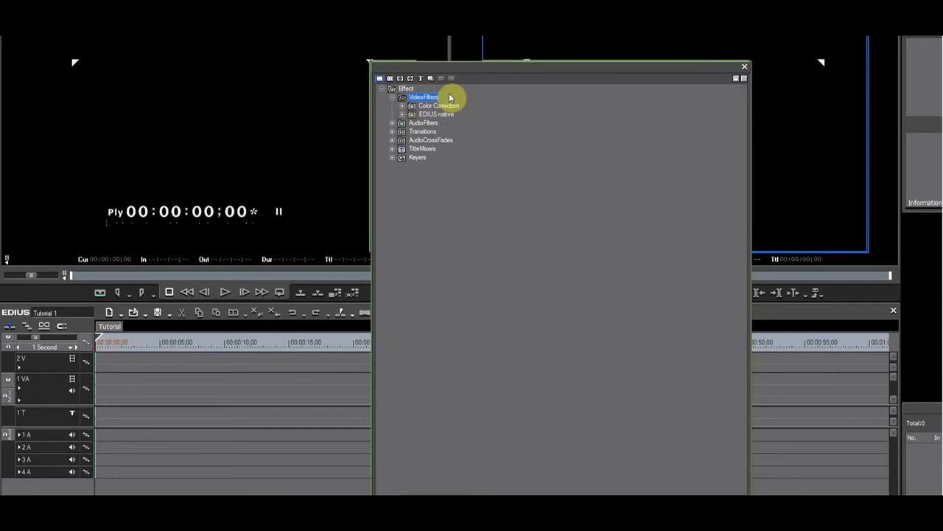
mouse_move(462, 109)
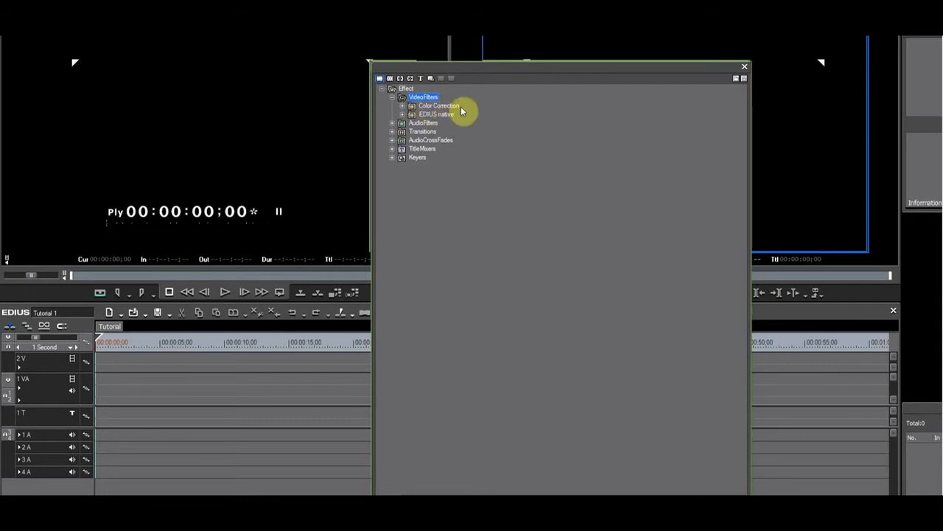
left_click(439, 106)
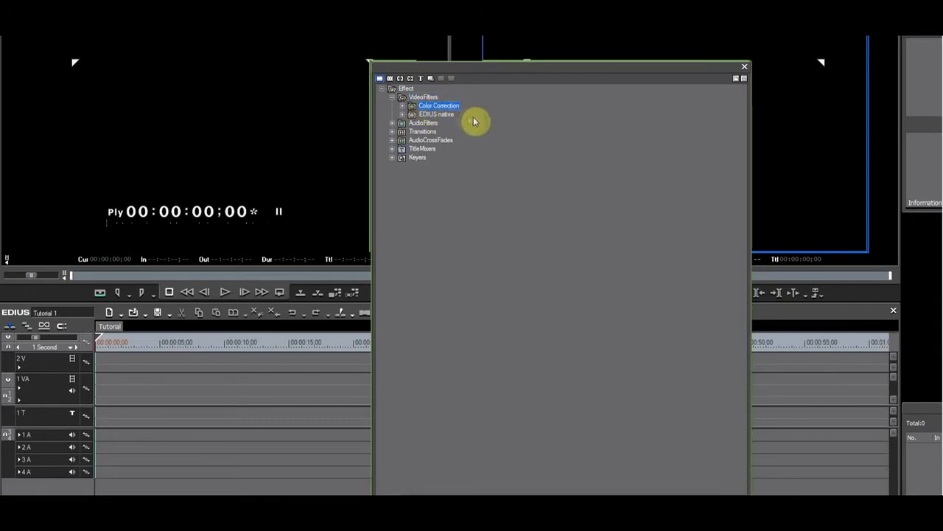
left_click(434, 114)
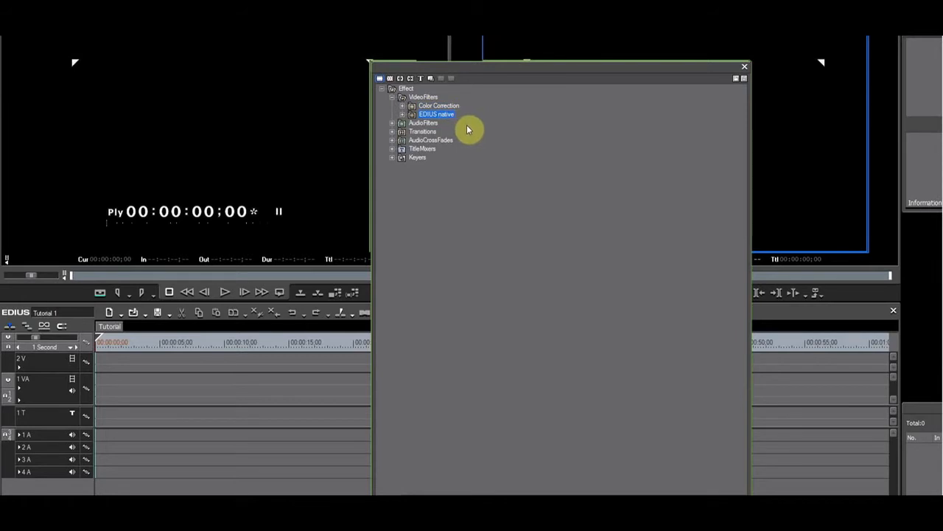
mouse_move(468, 126)
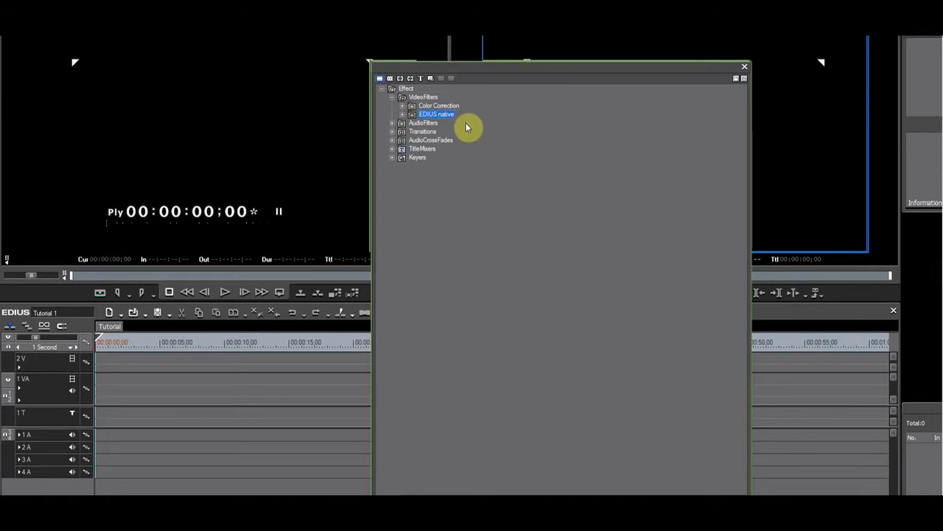
Step: Create a new folder inside Color Correction from its right-click menu
left_click(437, 105)
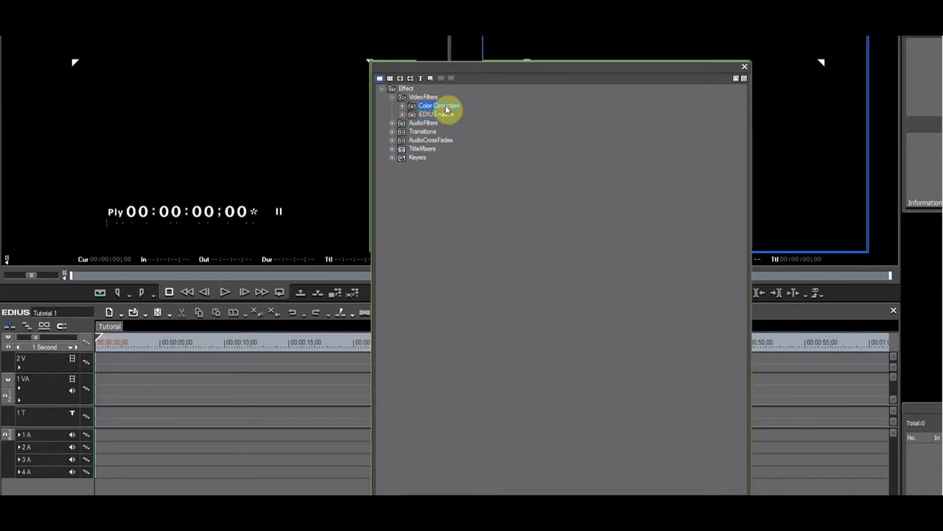
right_click(437, 105)
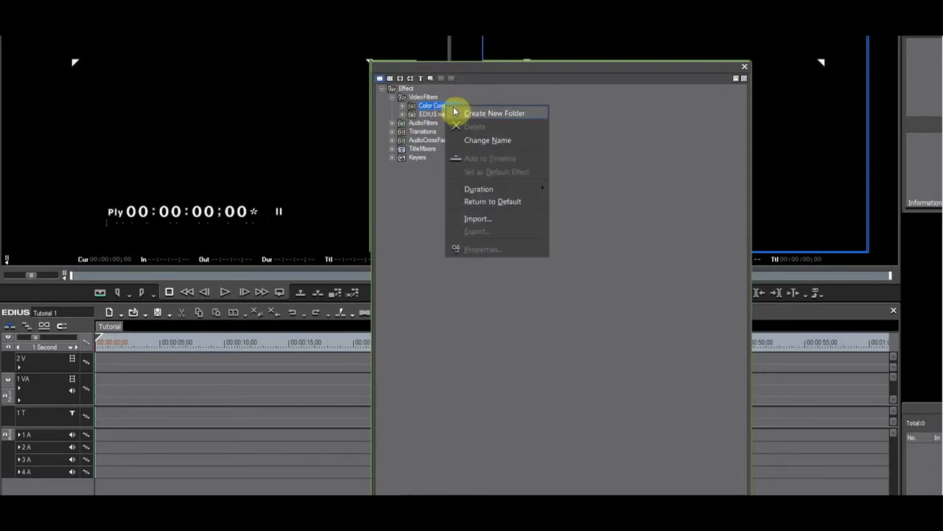
left_click(494, 112)
type("System Presets")
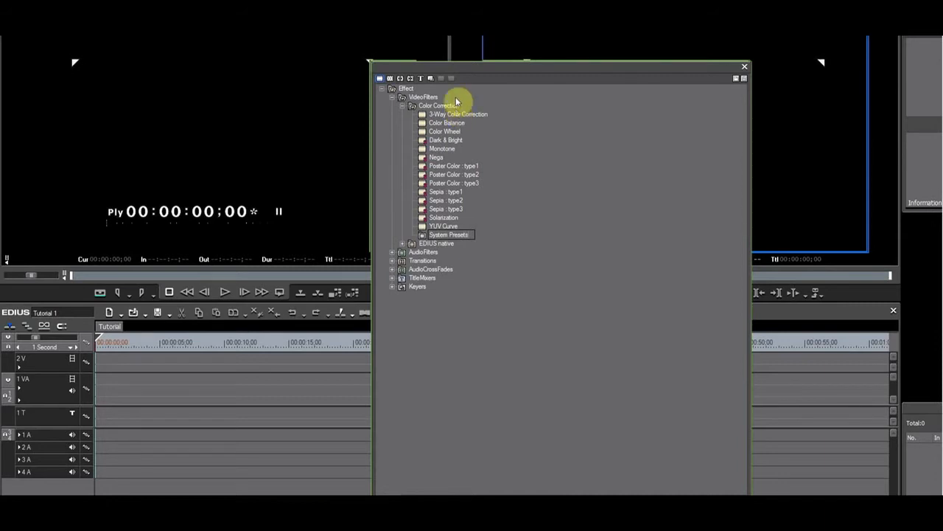
left_click(448, 234)
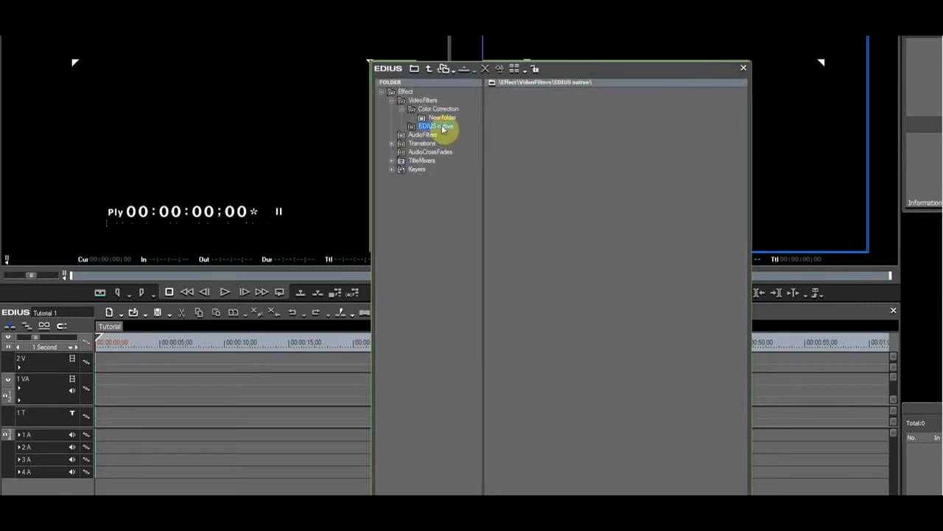
Step: Move Dark & Bright, Nega, Poster Color, Sepia and Solarization into System Presets and expand it
left_click(437, 109)
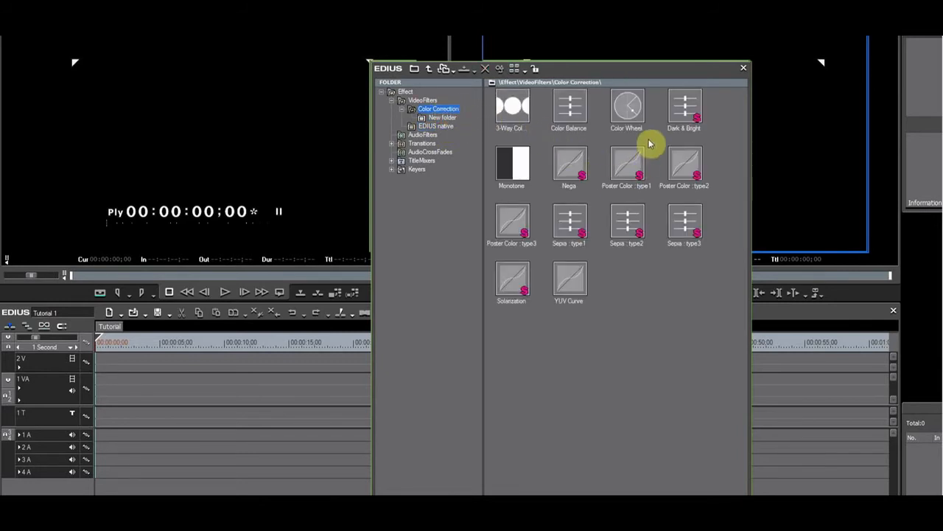
left_click(627, 166)
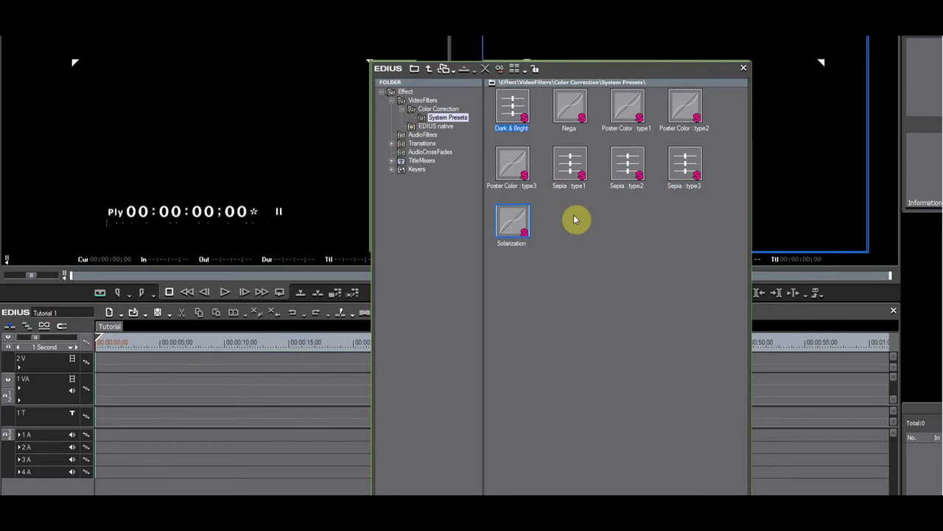
mouse_move(421, 76)
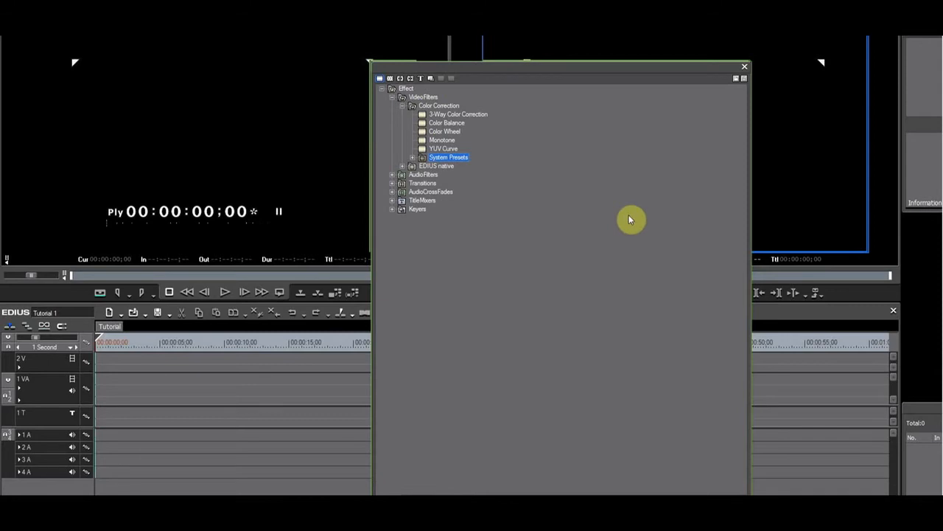
mouse_move(541, 179)
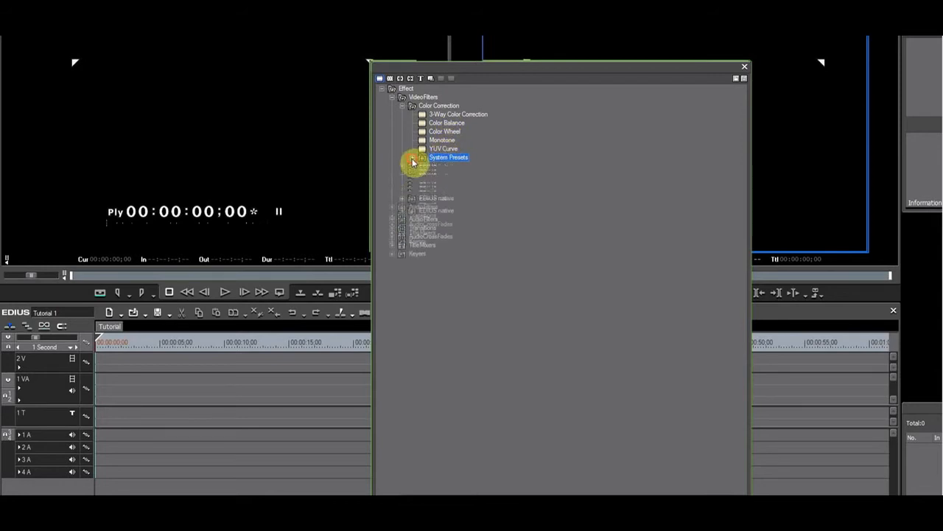
left_click(413, 157)
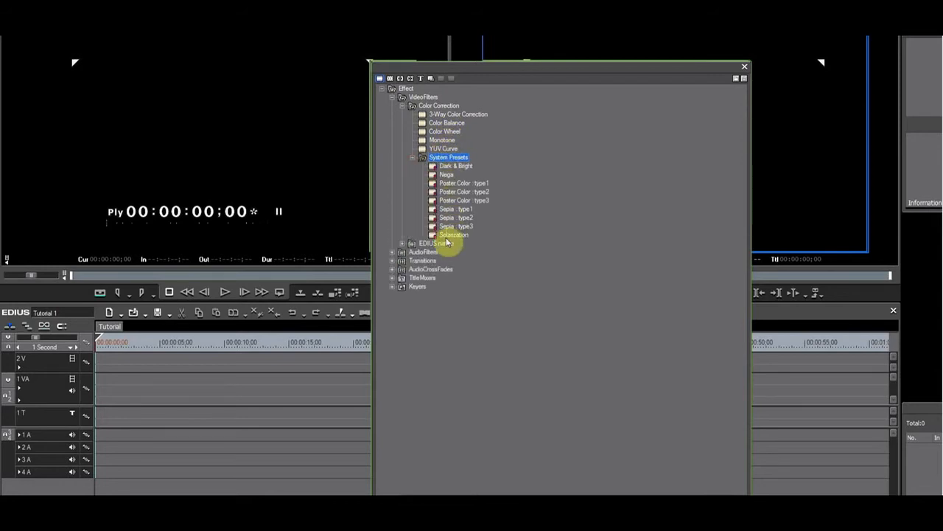
mouse_move(676, 308)
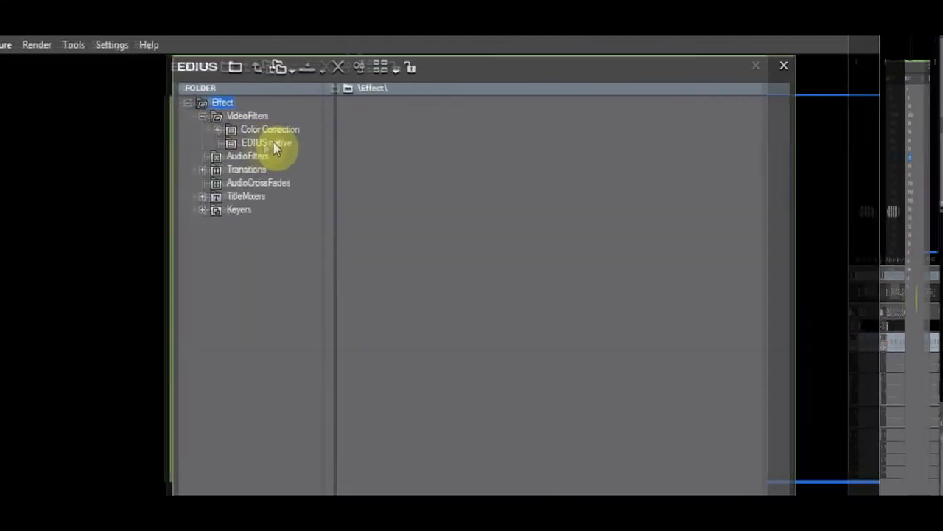
Step: Create a System Presets subfolder under EDIUS native and select its preset effects
left_click(272, 142)
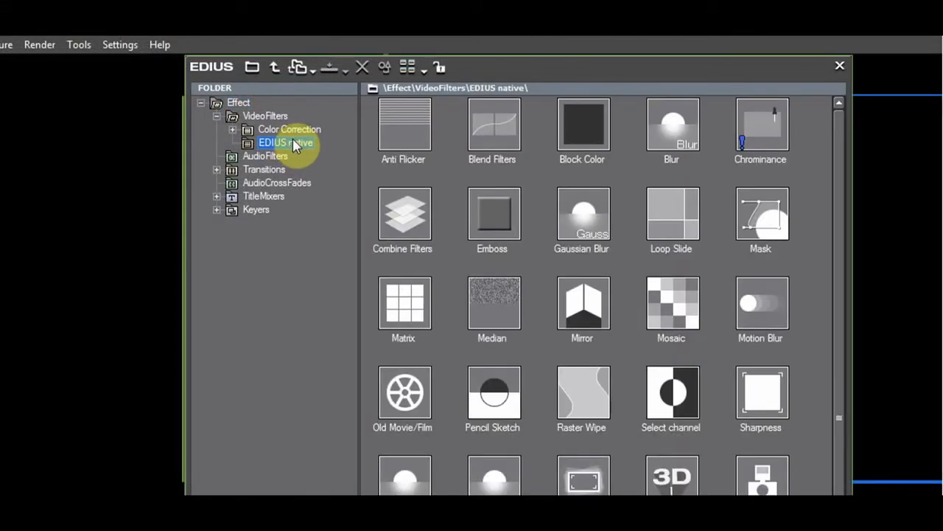
right_click(283, 142)
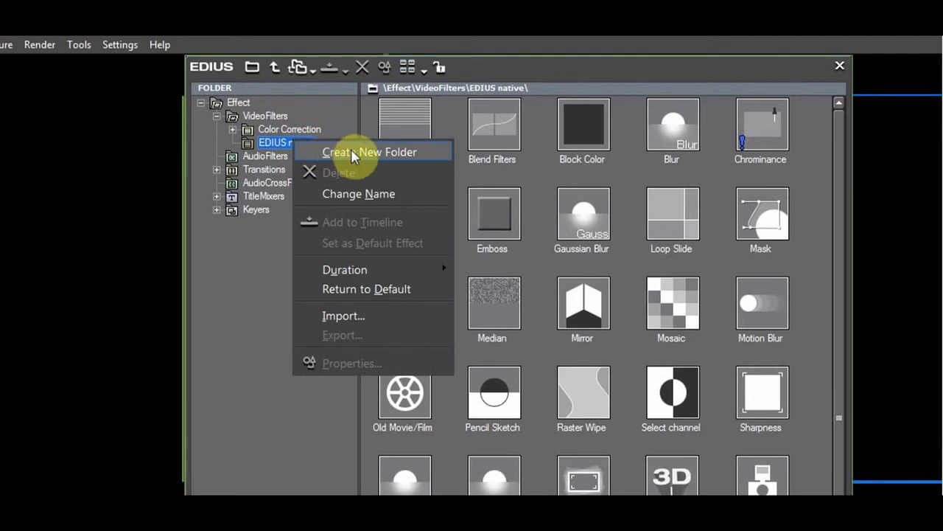
left_click(363, 152)
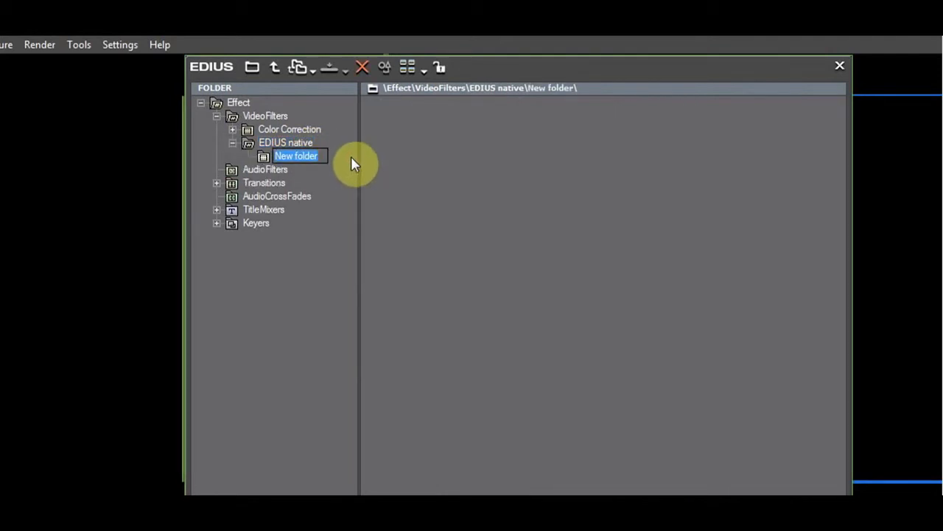
key("ctrl+a")
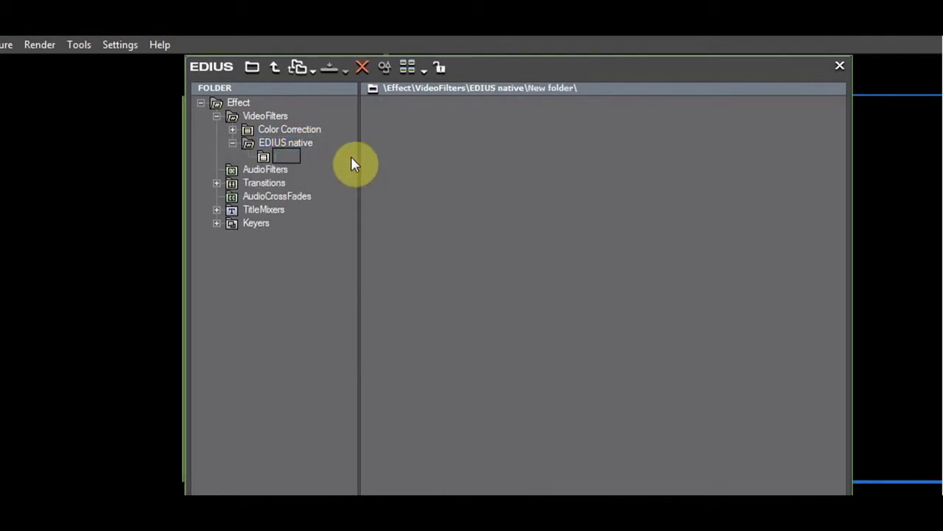
type("Sys")
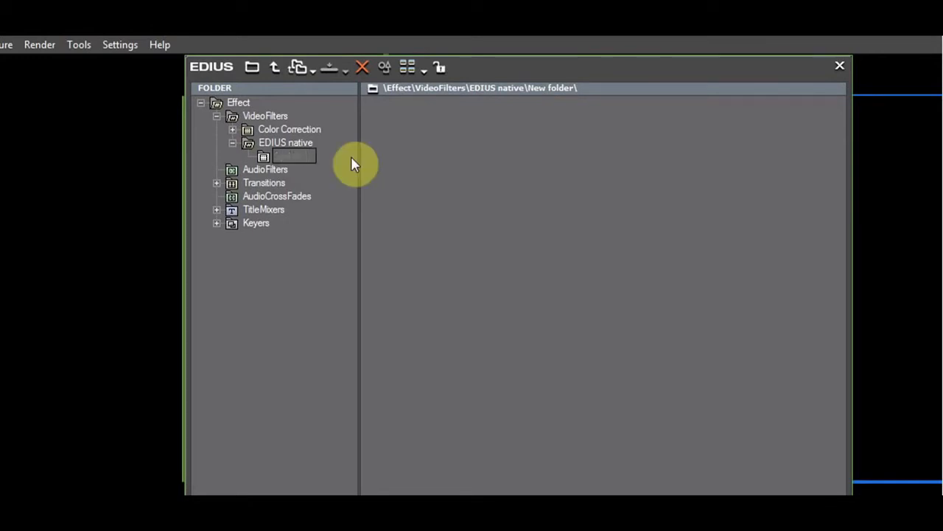
type("System Presets")
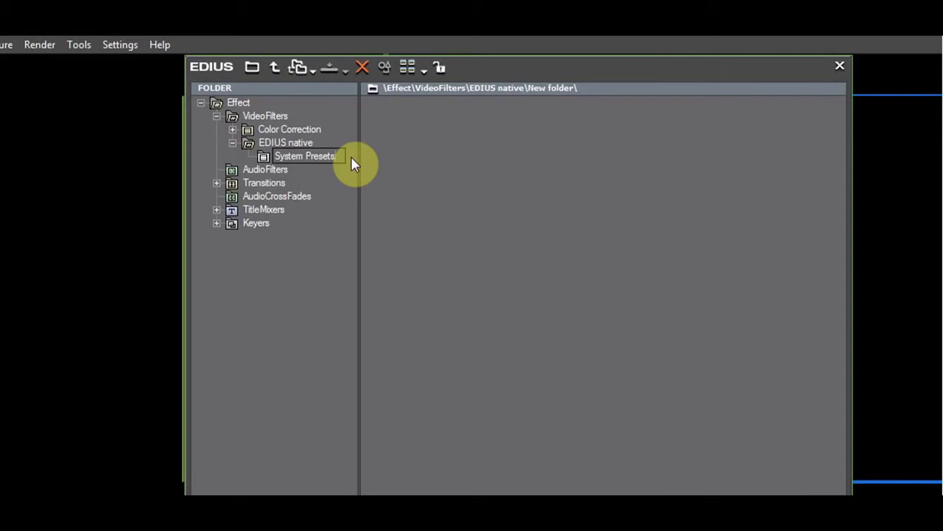
left_click(304, 156)
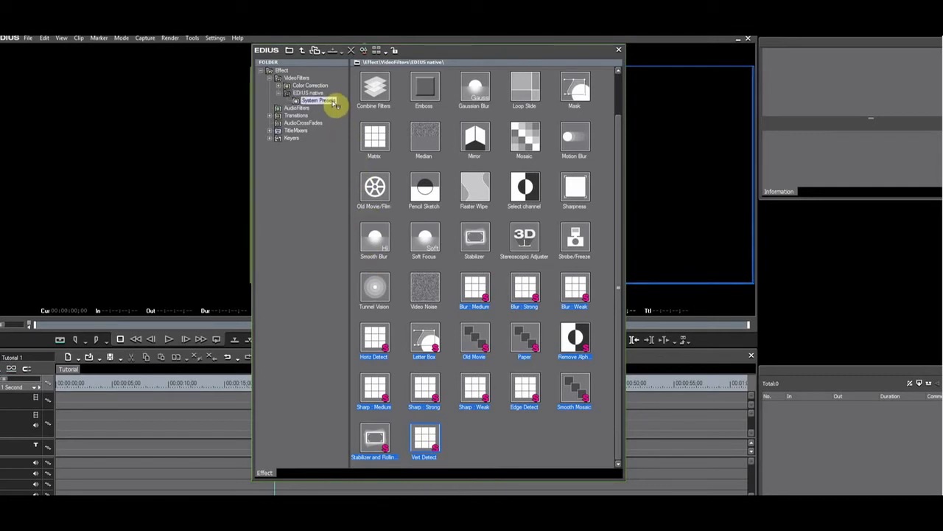
left_click(317, 100)
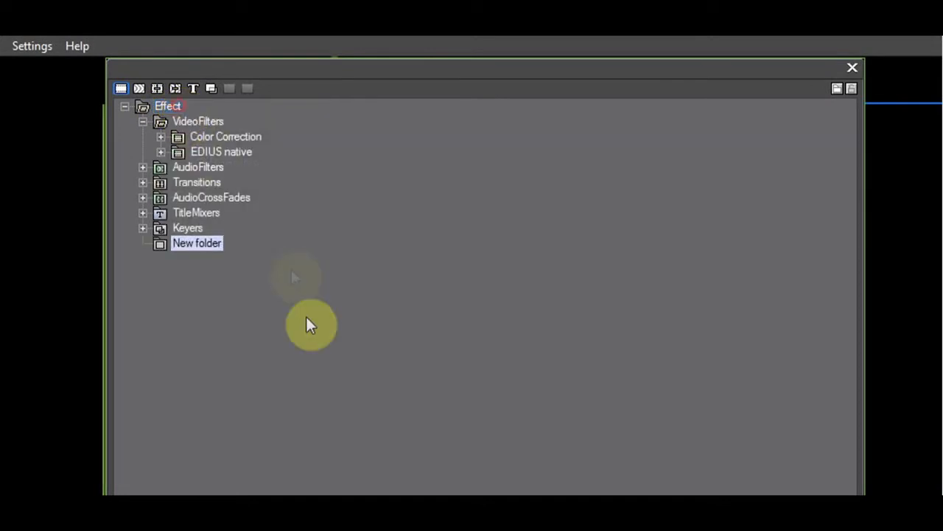
Step: Name the new top-level folders Steve's Video presets and Steve's audio presets
type("S")
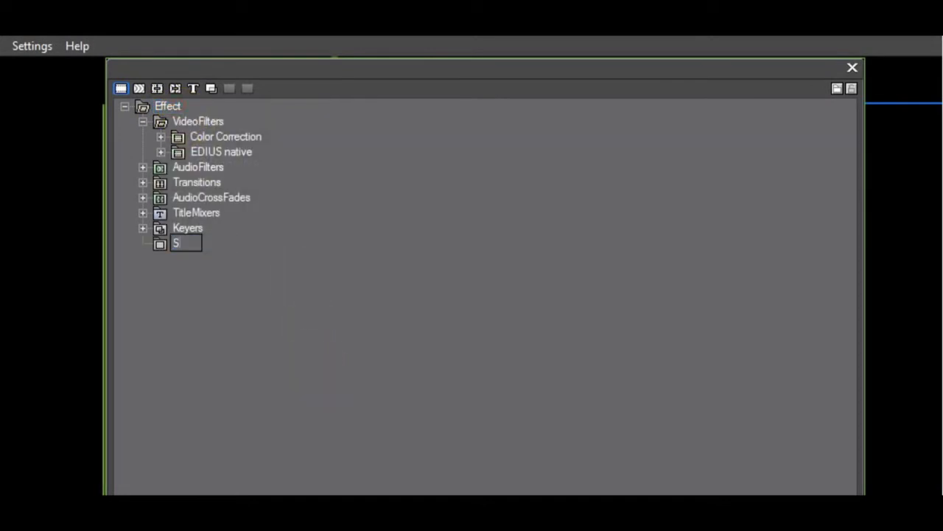
type("teve's Video presets")
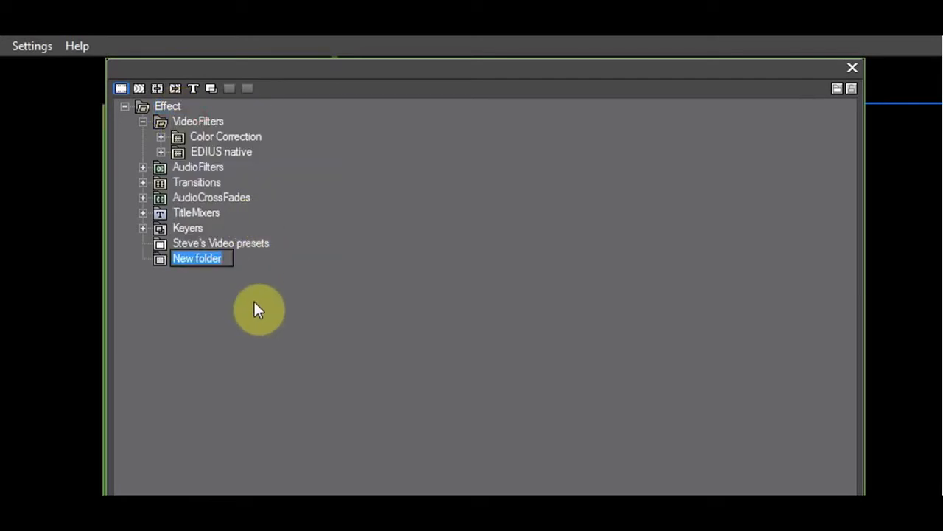
type("Steve's audio presets")
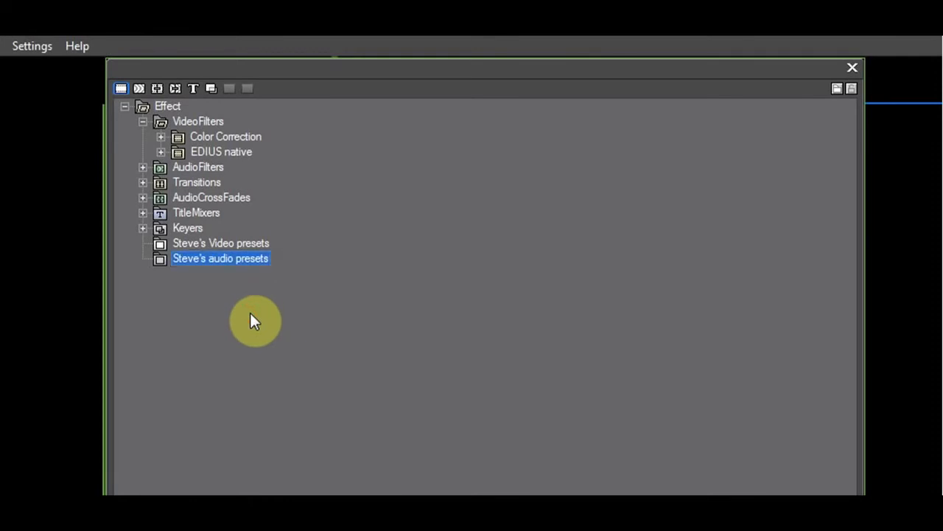
mouse_move(237, 325)
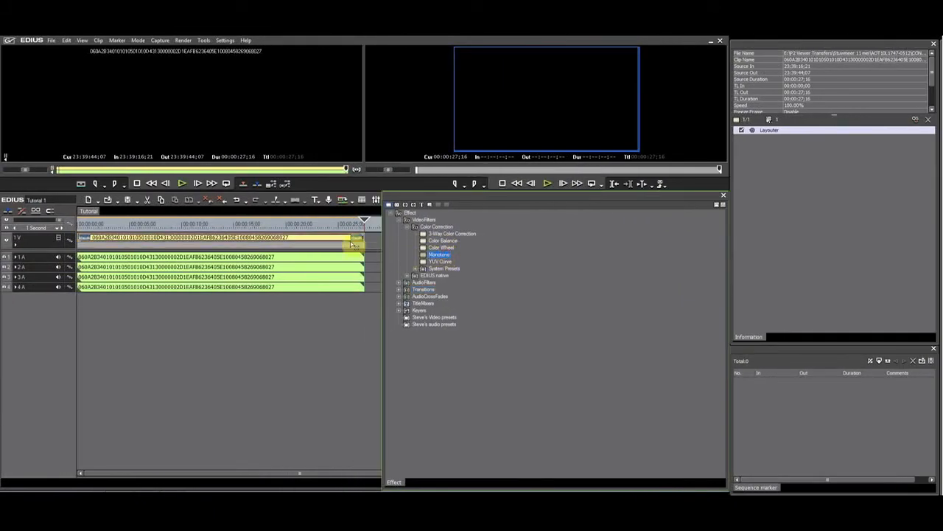
Step: Add Monotone and 3-Way Color Correction to the clip, shifting its balance toward orange
double_click(453, 233)
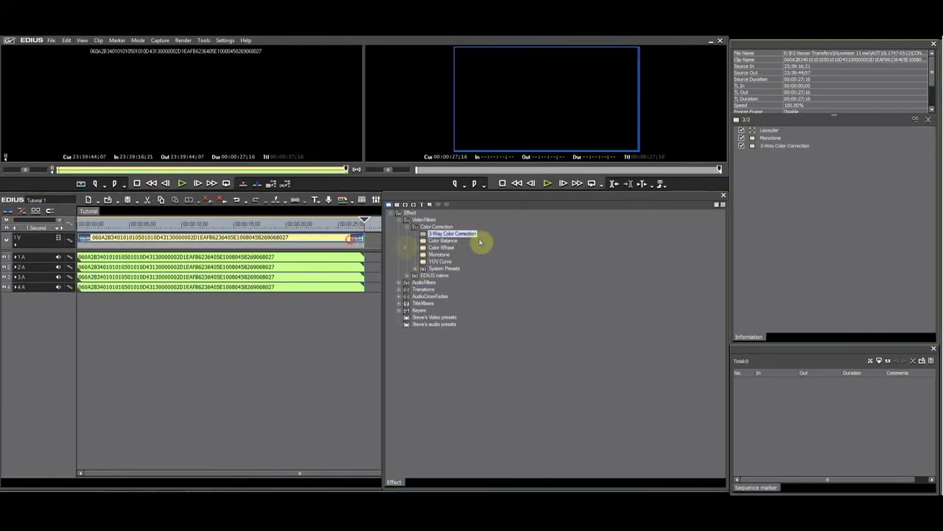
double_click(451, 233)
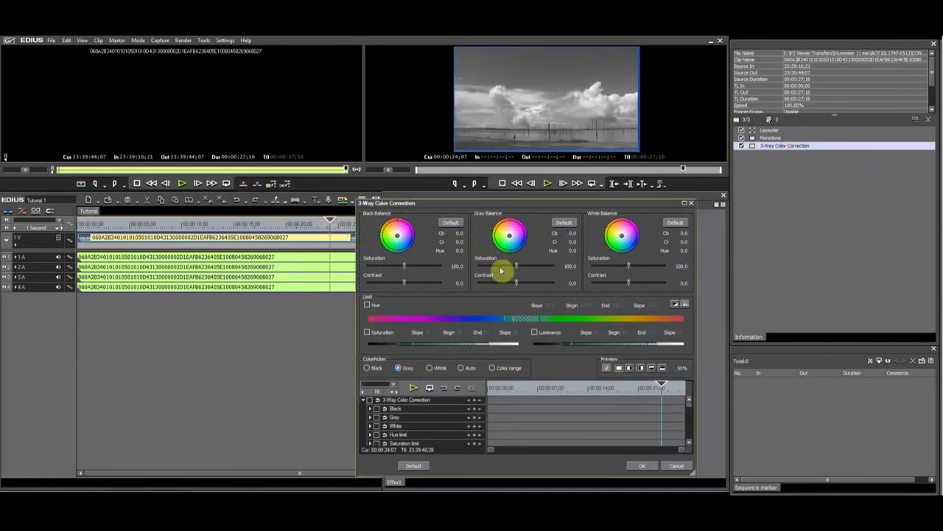
left_click_drag(510, 235, 505, 226)
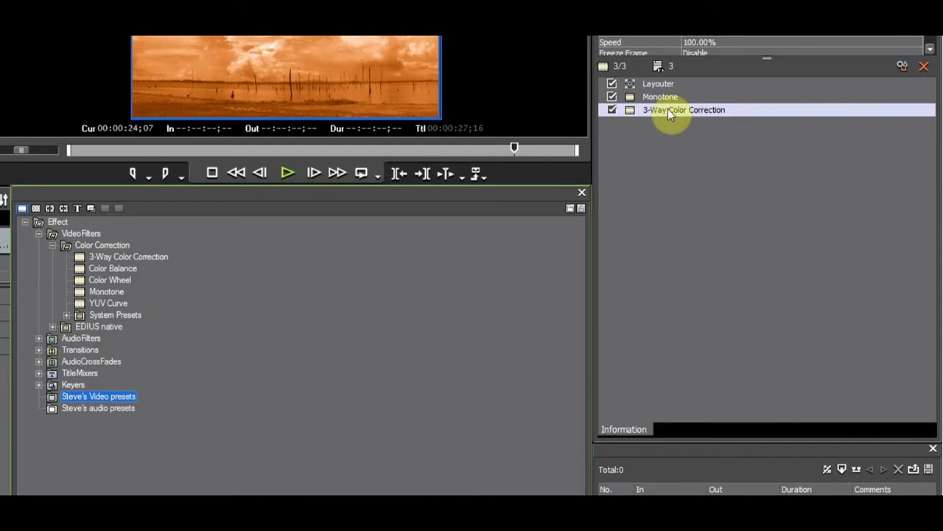
Step: Save the clip's two filters as a preset named 'Fire' in Steve's Video presets
right_click(670, 109)
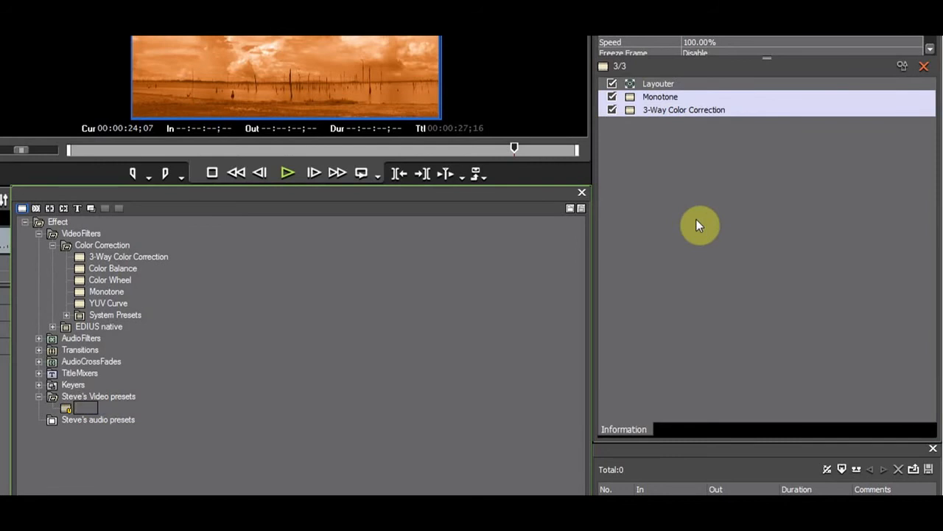
type("F")
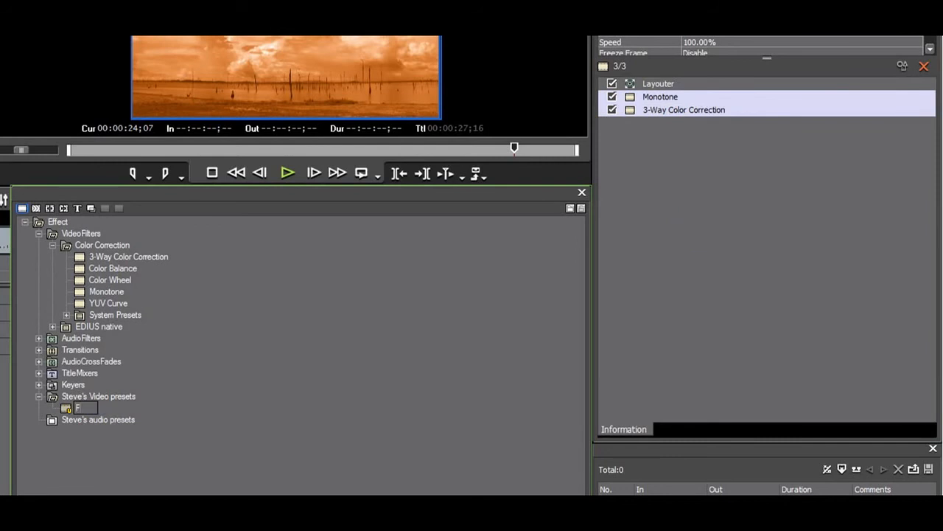
type("Fire")
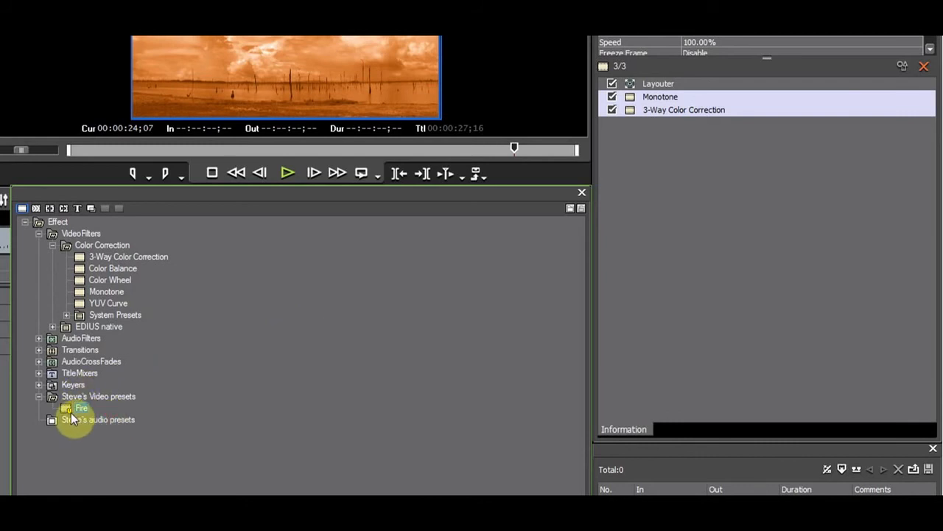
mouse_move(71, 410)
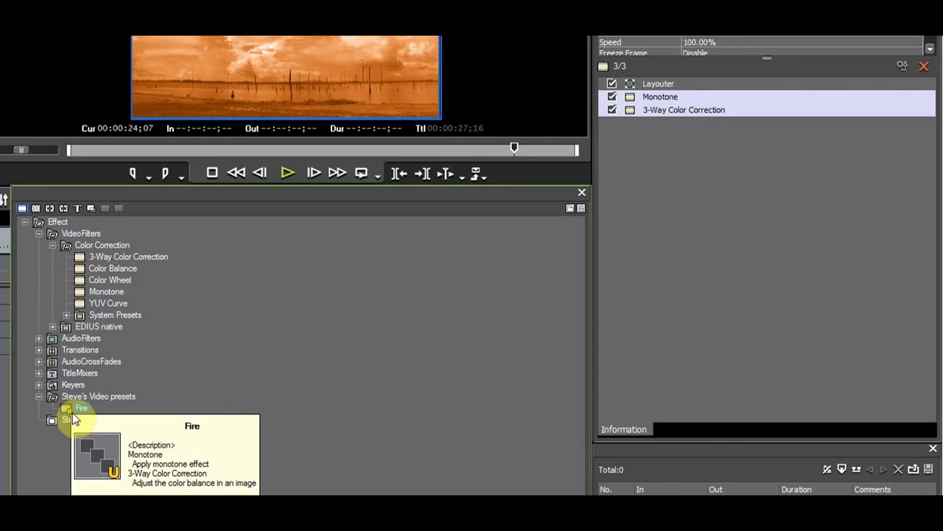
left_click(81, 406)
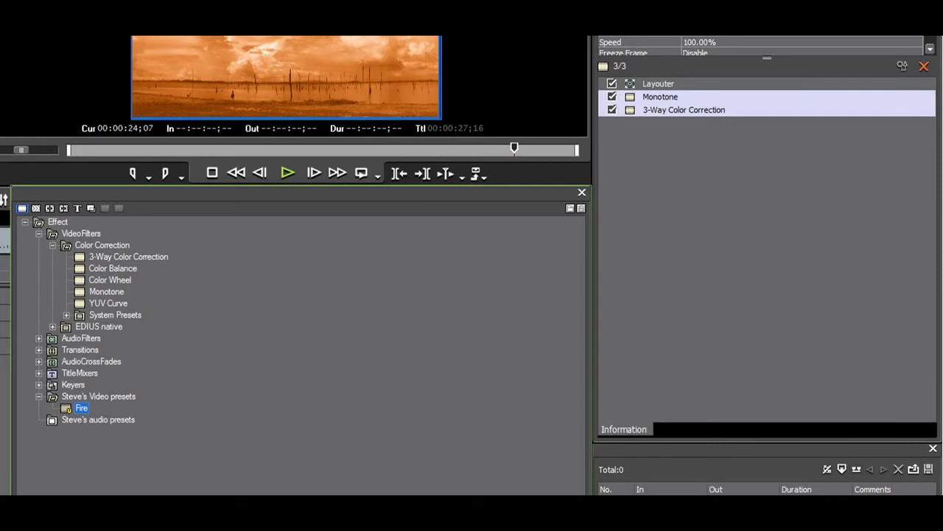
mouse_move(685, 81)
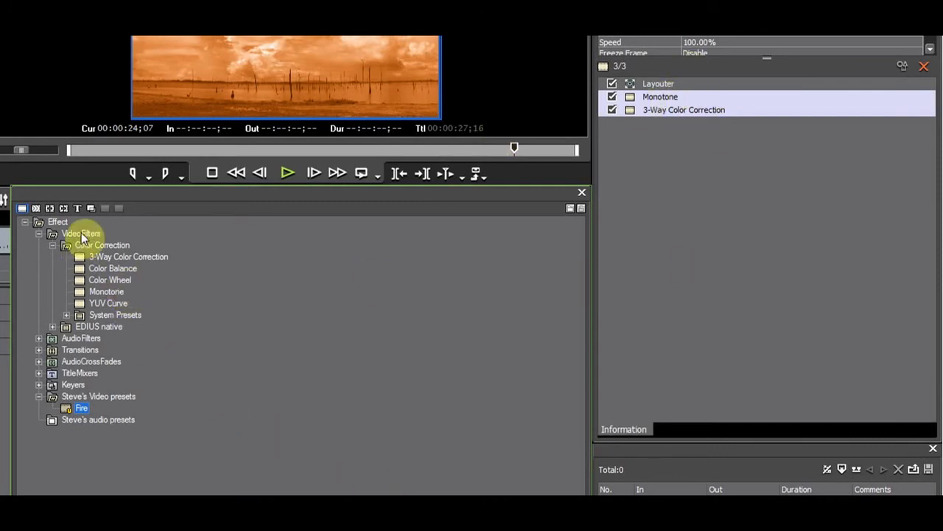
Step: Save the same Monotone and 3-Way filters as a second preset named 'More Fire'
left_click(660, 96)
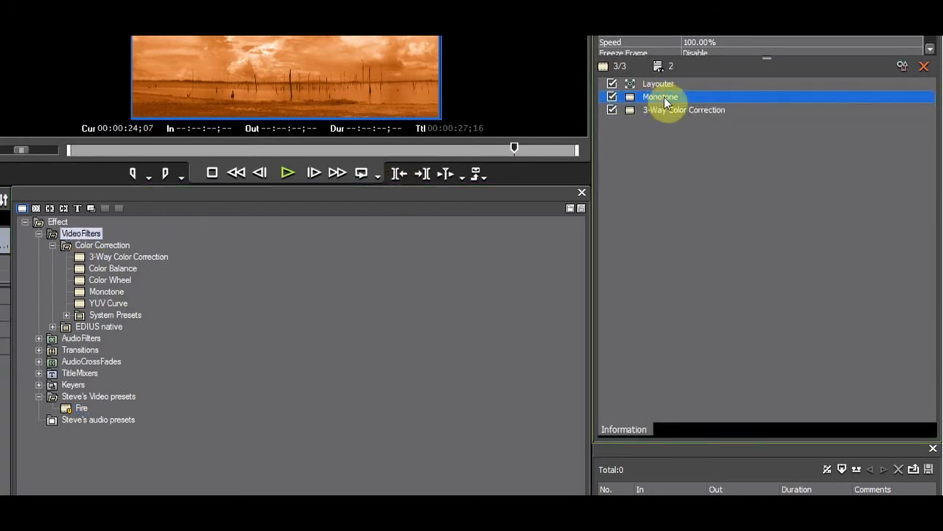
right_click(683, 109)
type("More Fire")
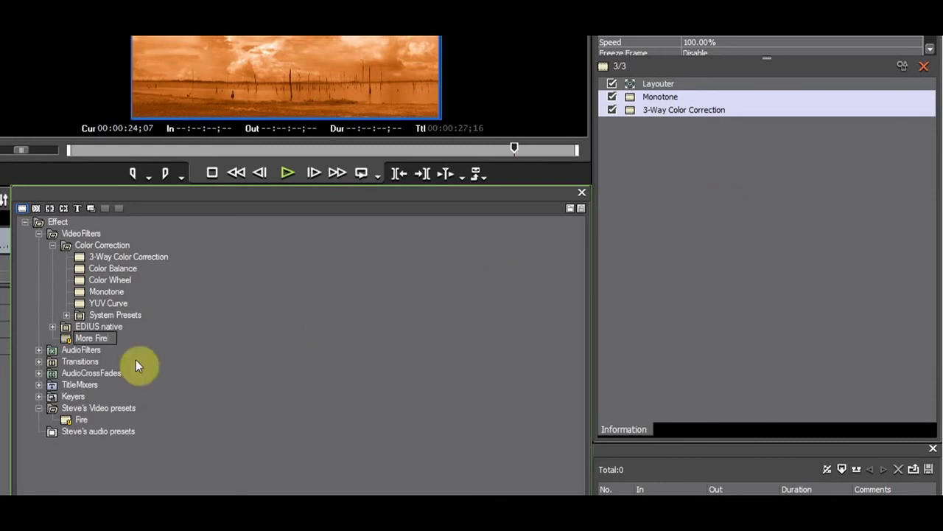
left_click(92, 338)
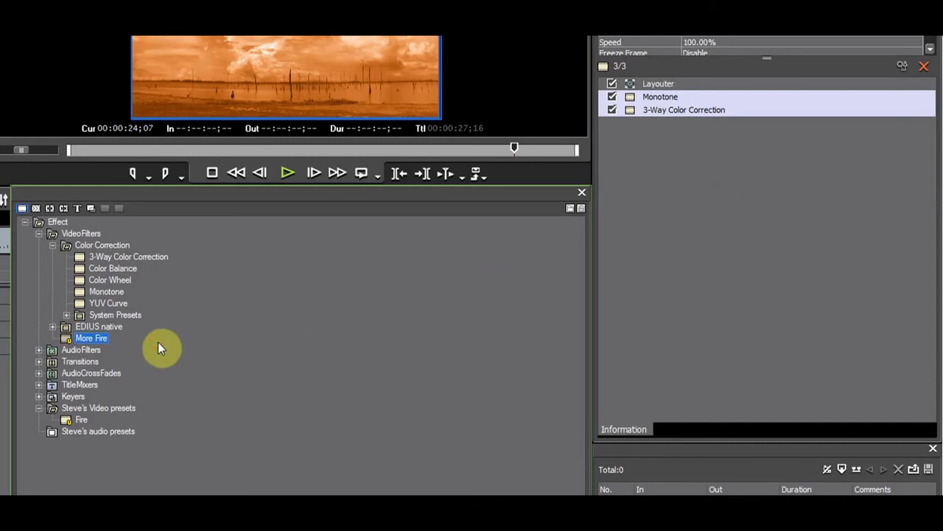
mouse_move(581, 209)
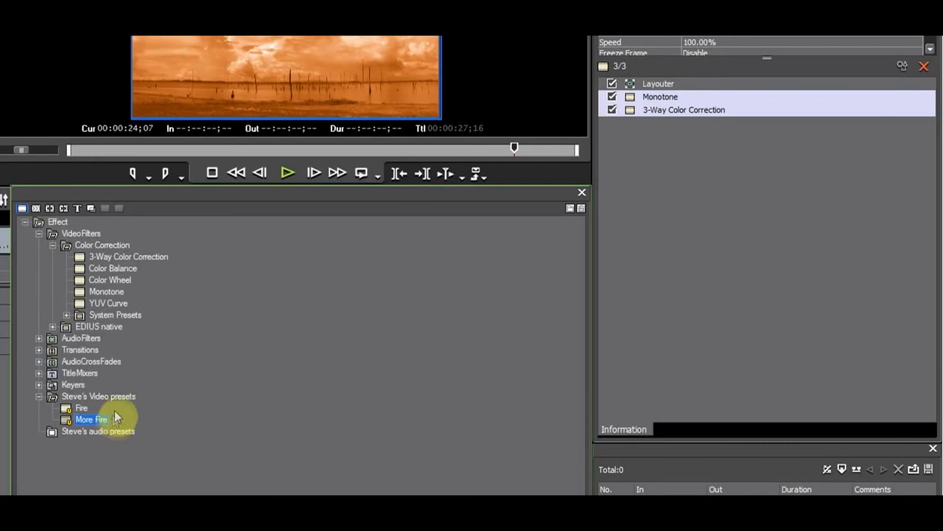
mouse_move(56, 407)
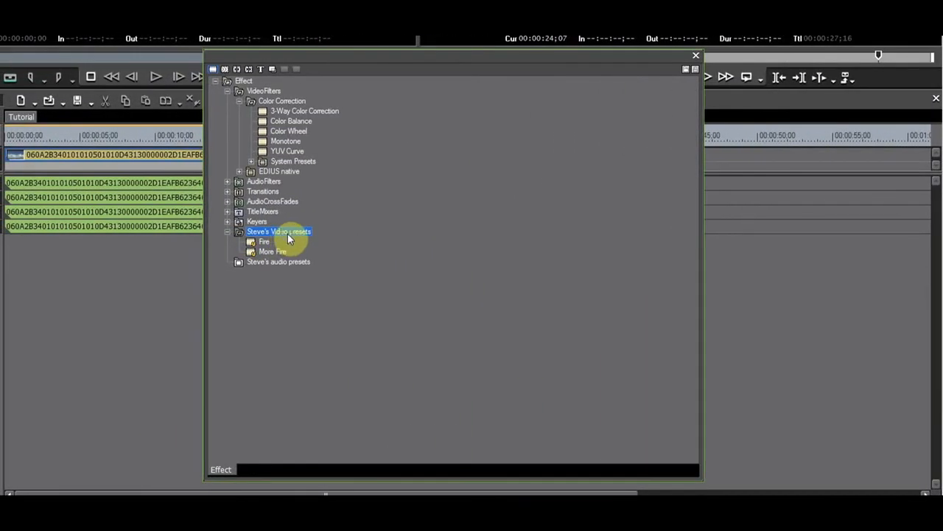
Step: Export Steve's Video presets to a .tpd file named 'Steve's Presets' in My Documents
right_click(279, 231)
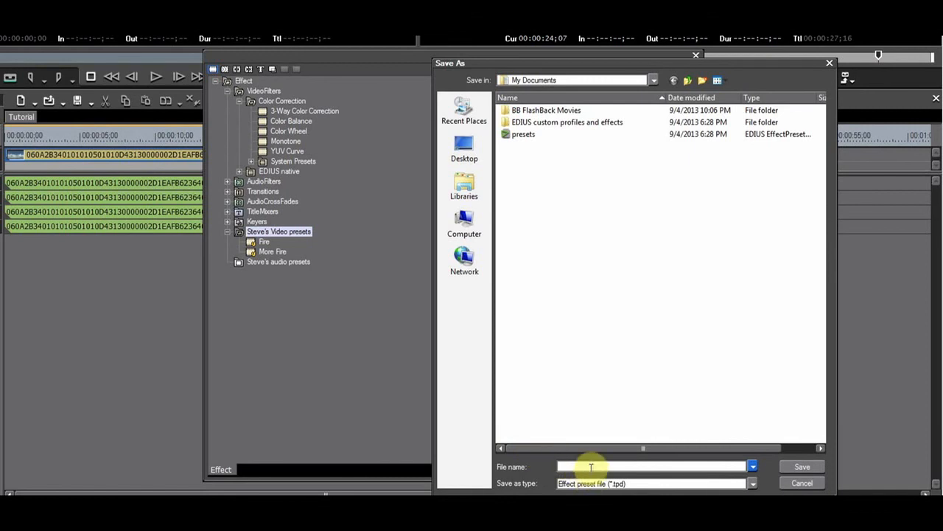
type("Steve's Presets")
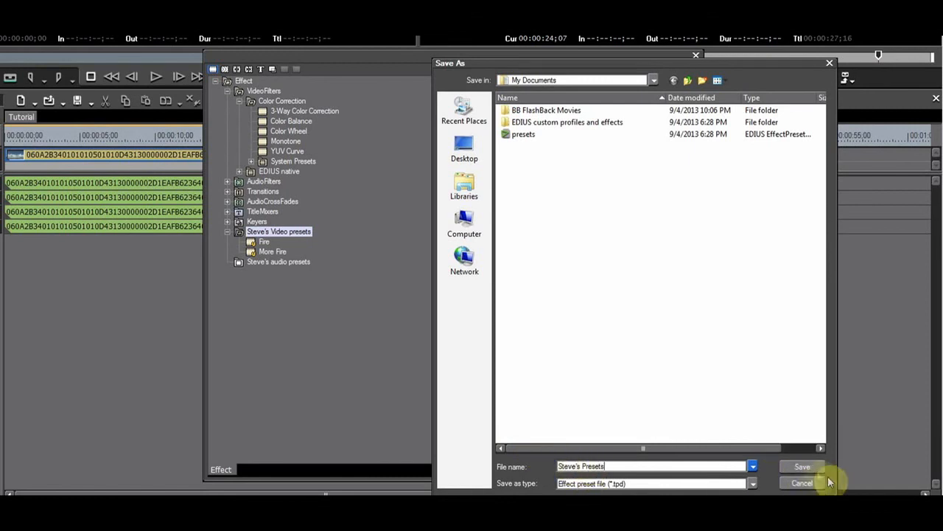
left_click(802, 465)
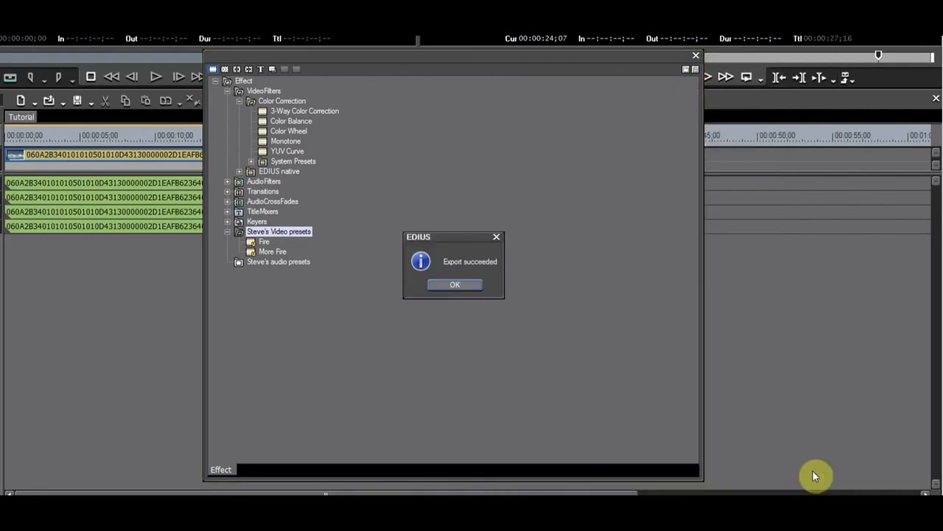
mouse_move(498, 279)
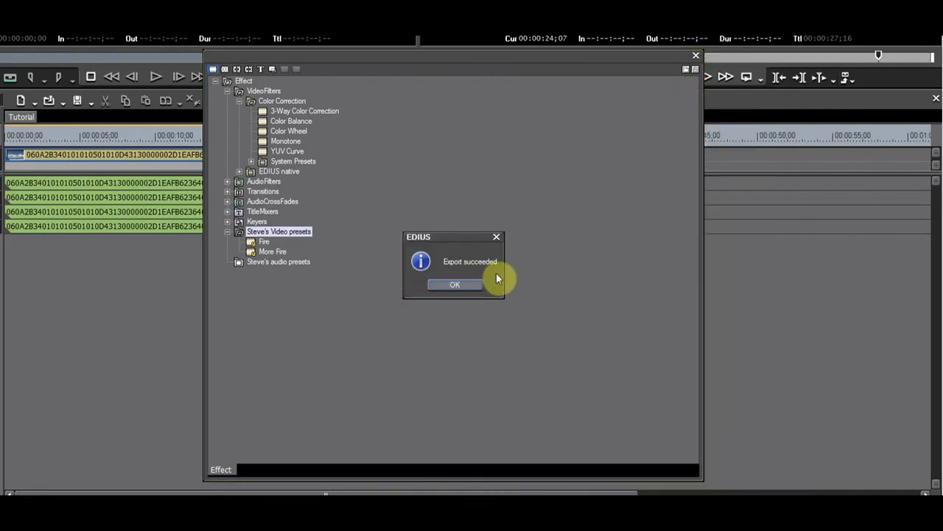